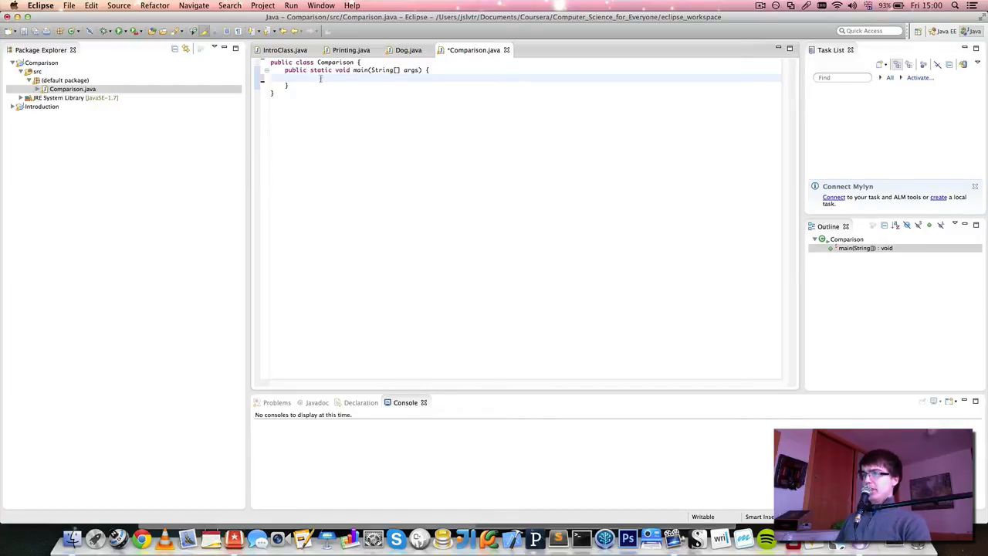
mouse_move(334, 176)
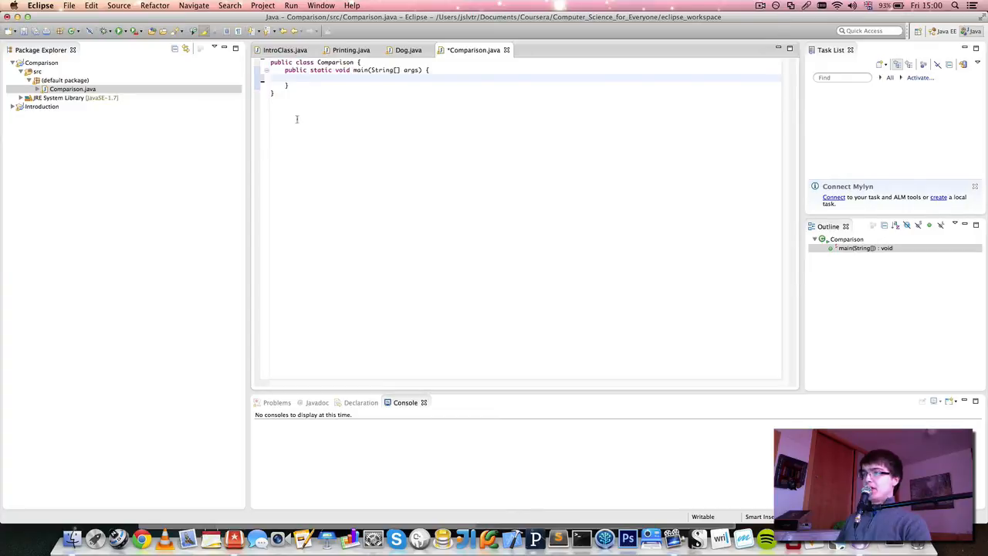
double_click(335, 62)
text(/**)
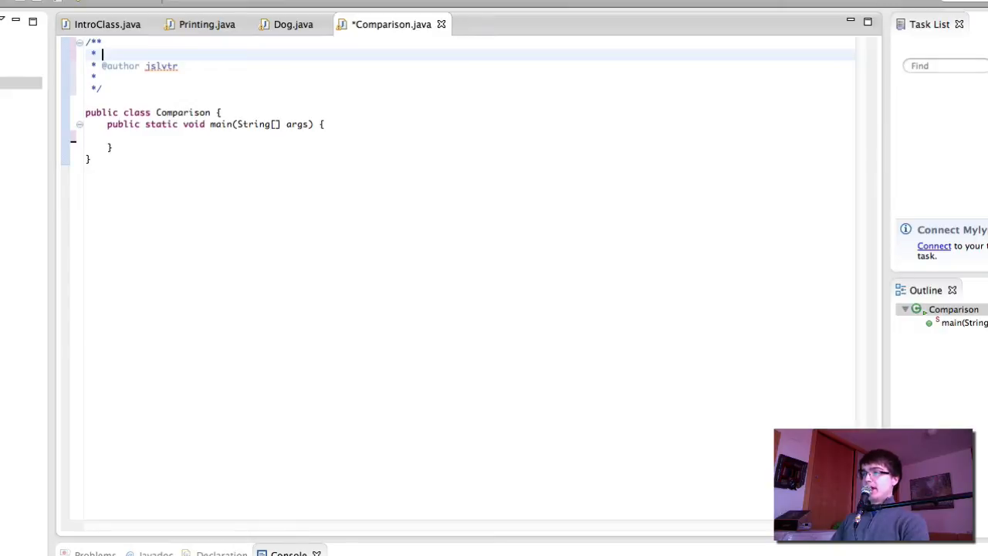
Describe the class as comparing a user's number and telling whether it is equal to or smaller than the number
text(T)
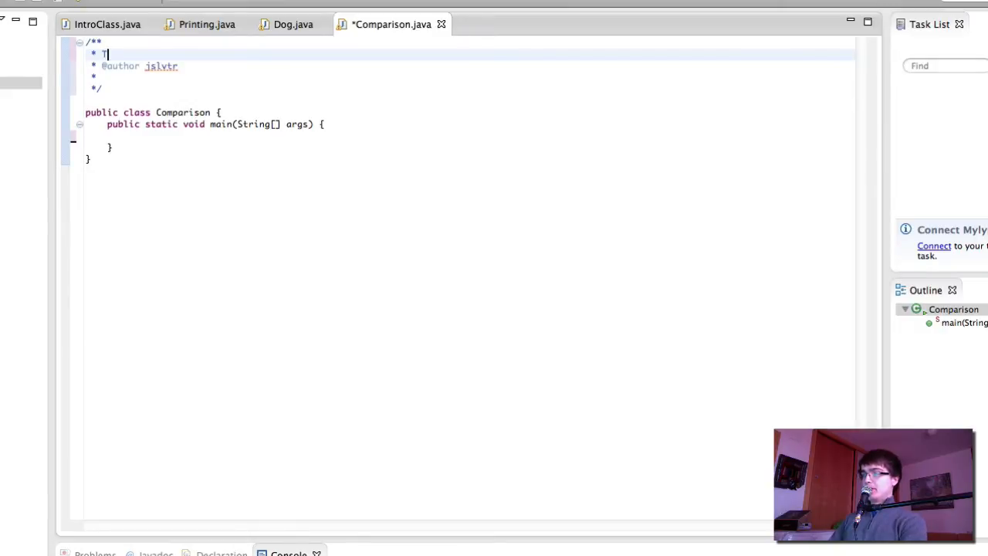
text(his class compares)
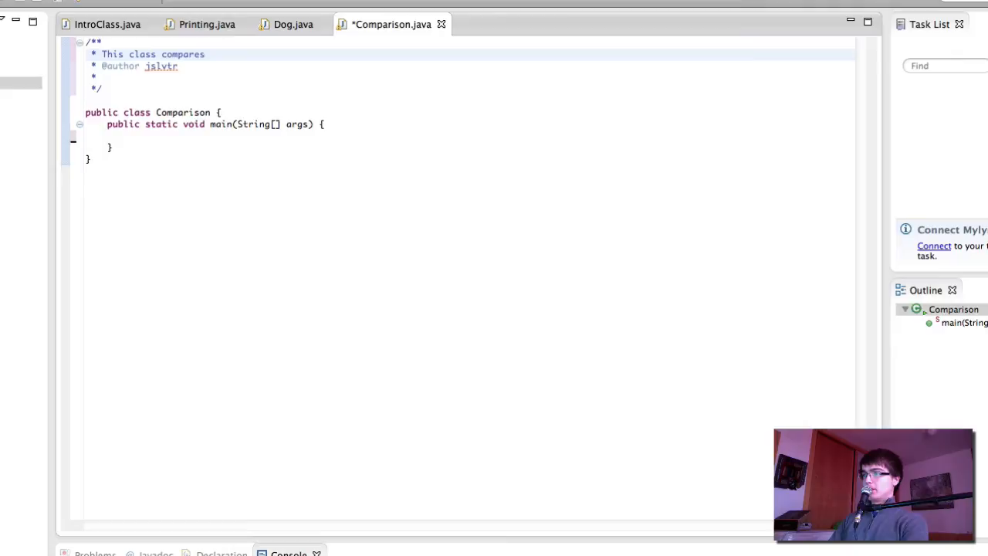
text(a number that the user inputs to another number.)
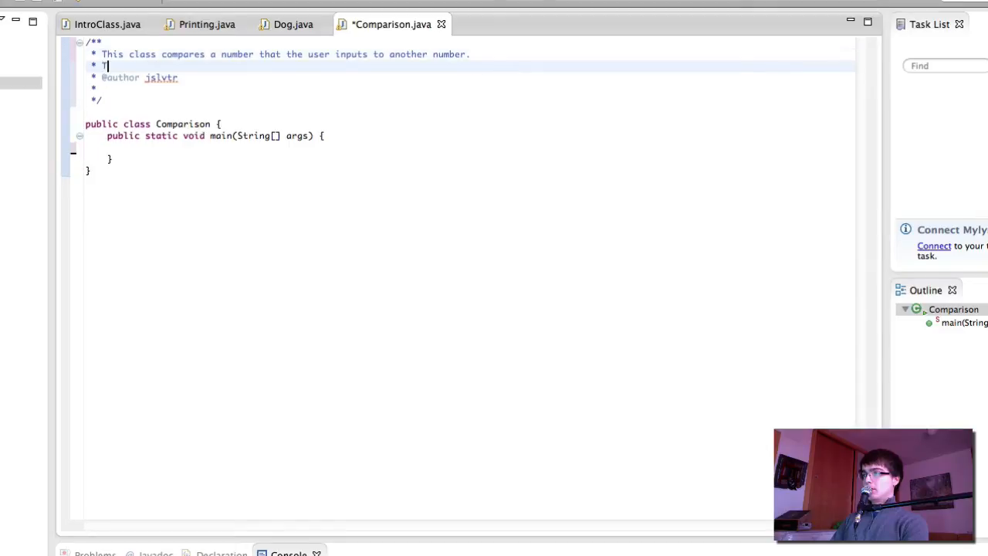
text(hen it tells us whe)
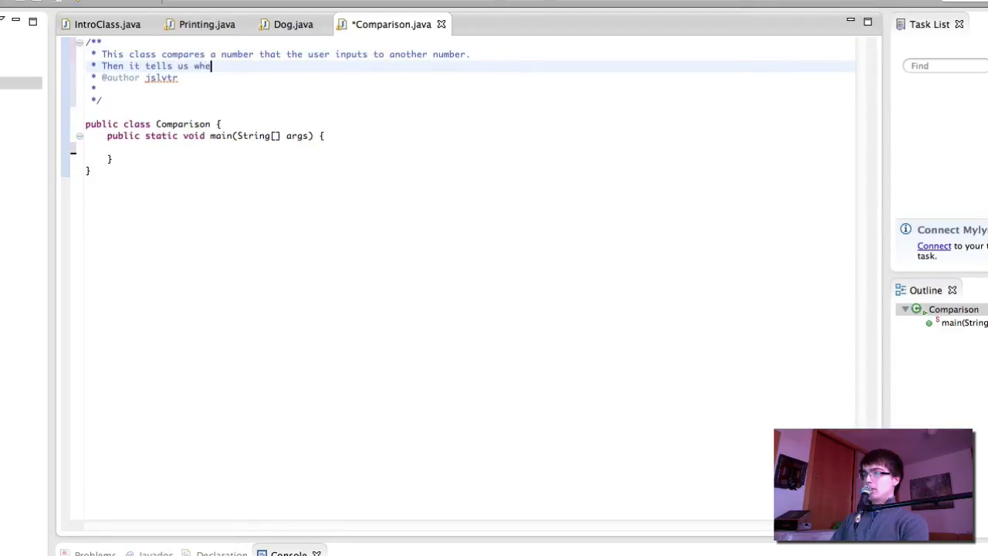
text(ther the input number is greater than,)
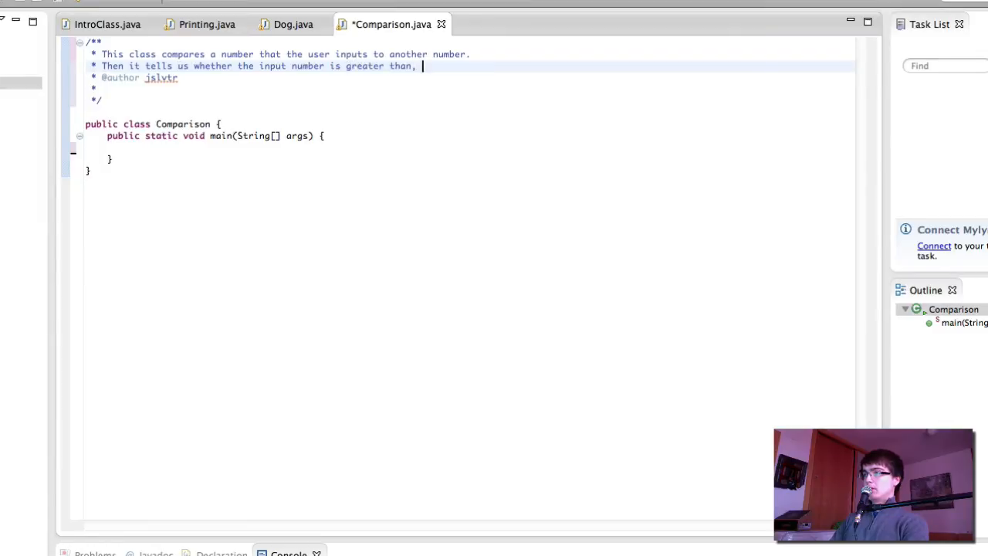
text(equal to, or)
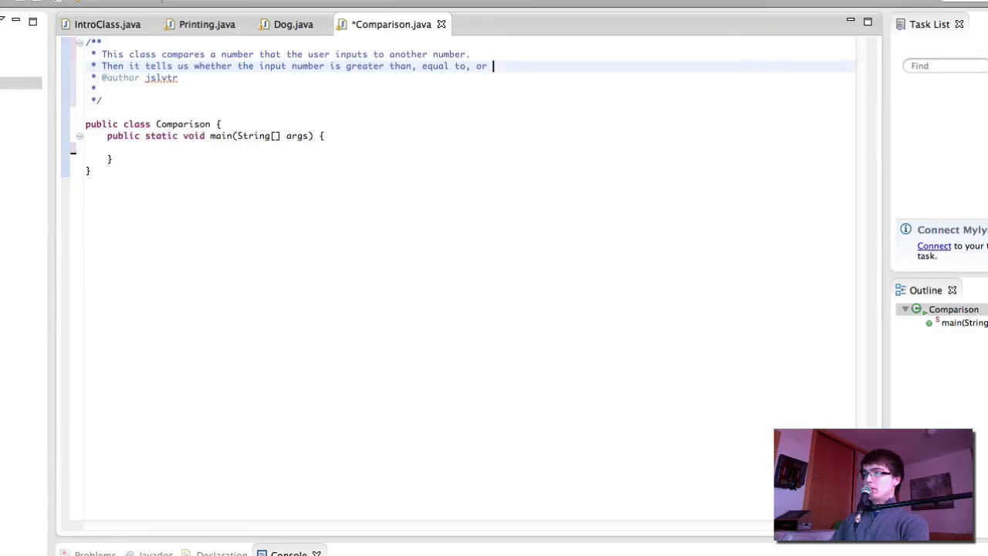
text(smaller than)
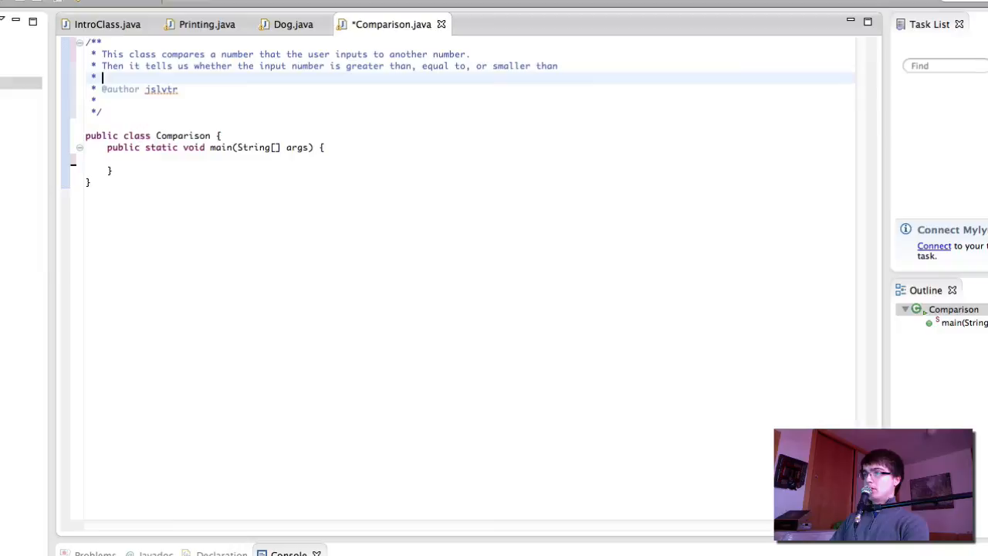
text(the number the user has input.)
text(* @)
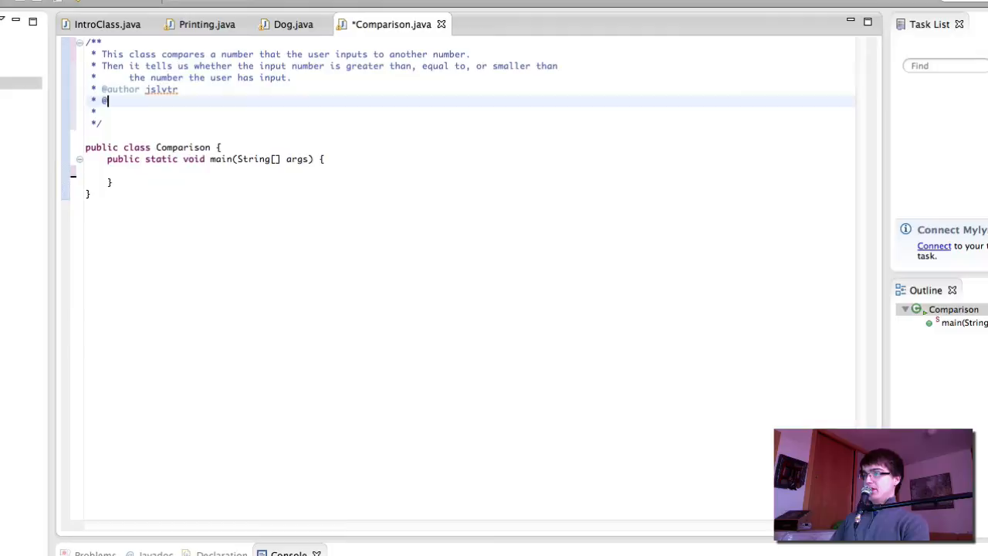
text(date)
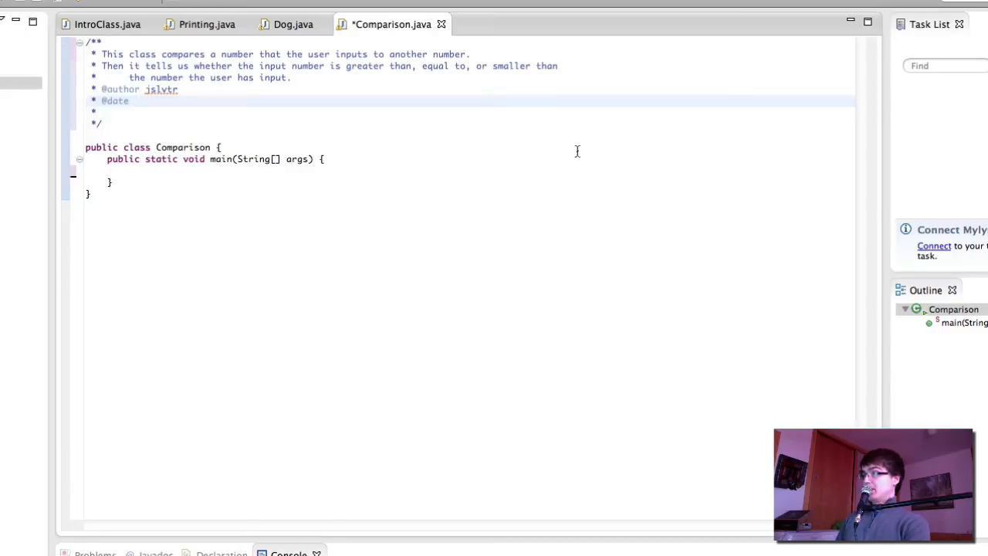
mouse_move(586, 80)
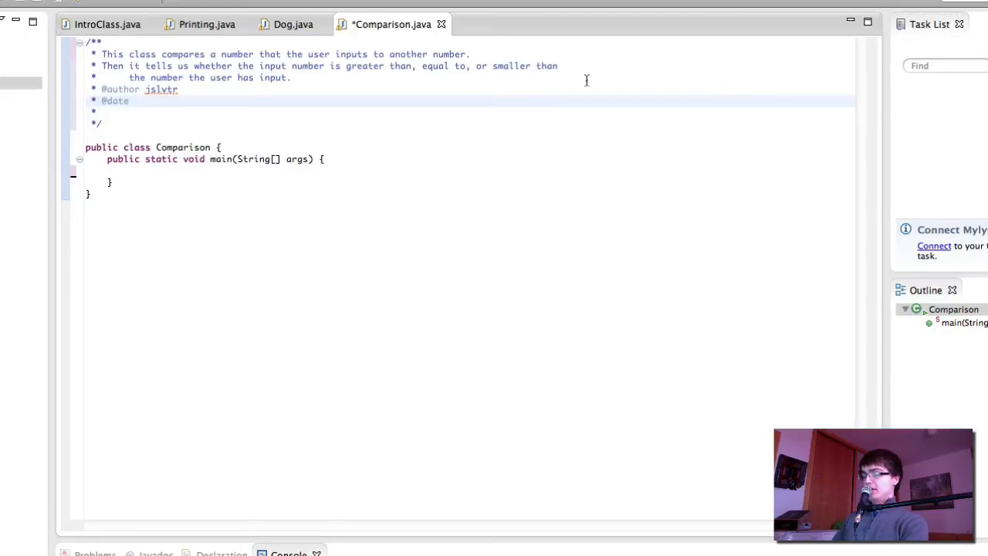
text(27)
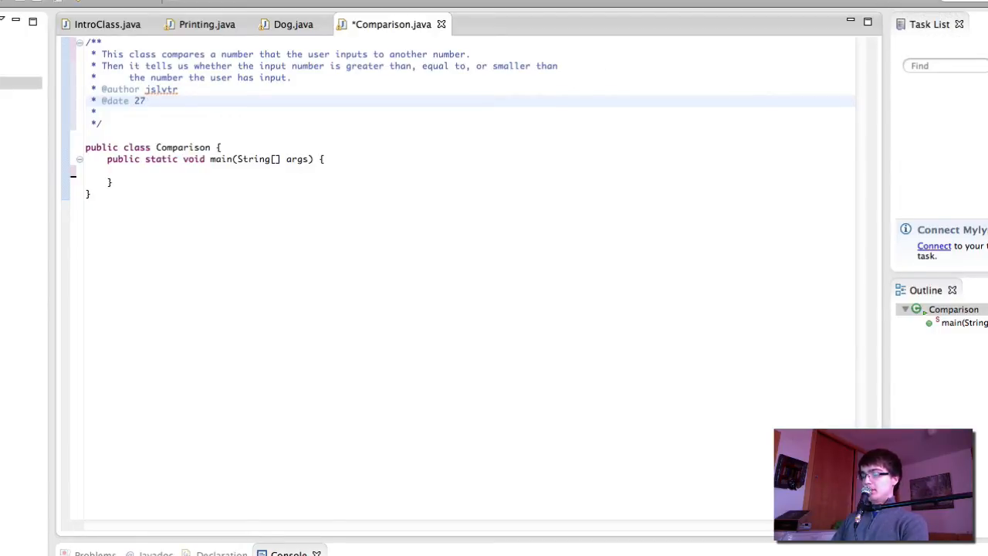
text(December)
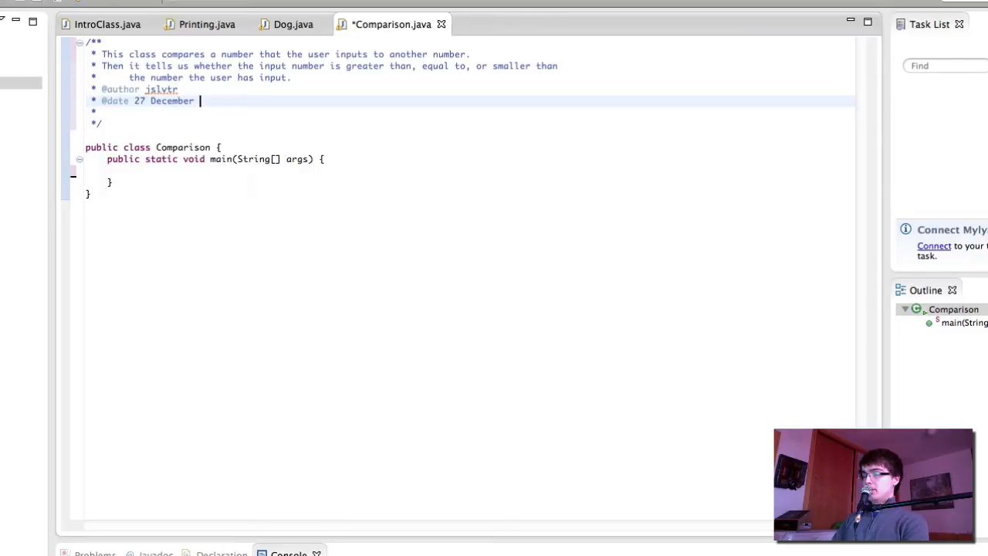
text(2013)
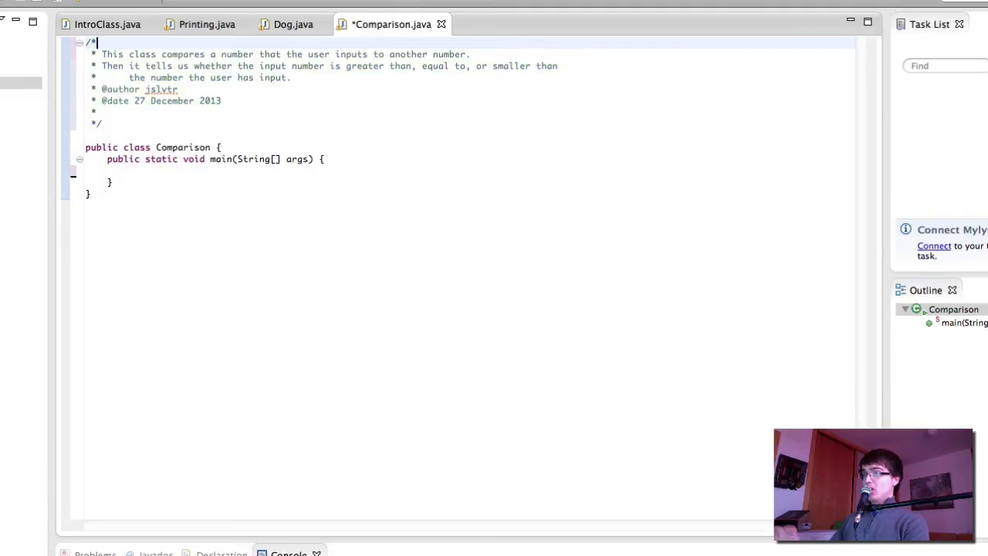
Close the comment and bring it directly against the Comparison class declaration
text(*)
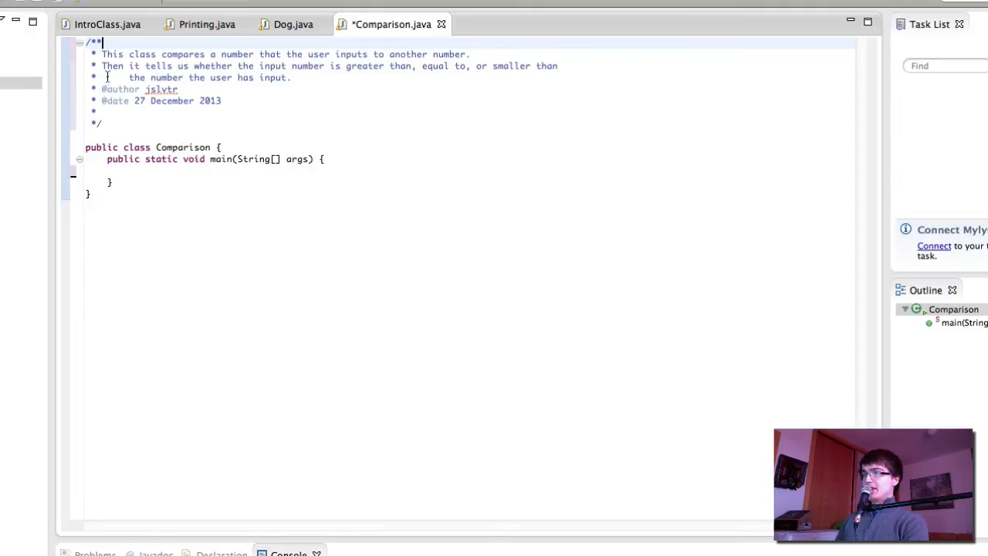
drag(104, 41, 236, 101)
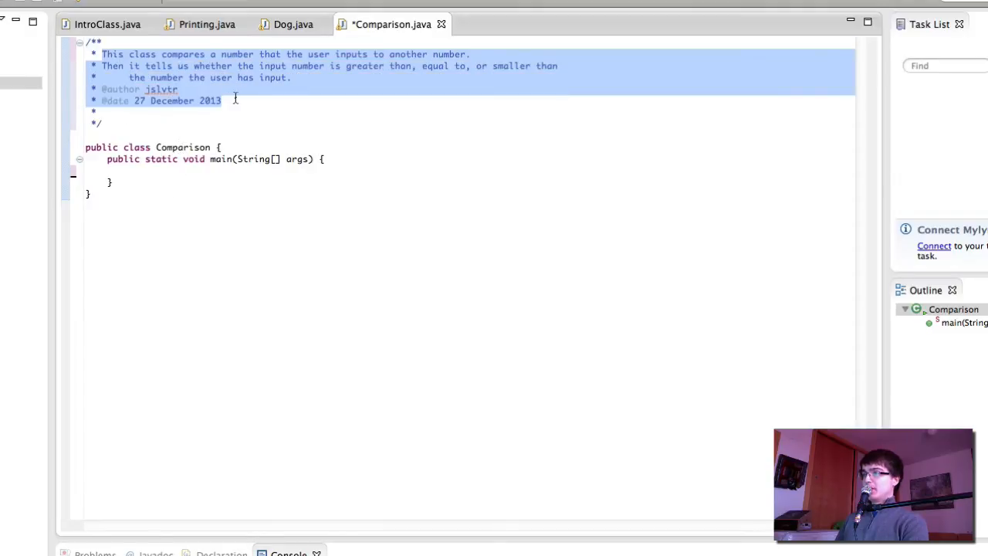
click(102, 123)
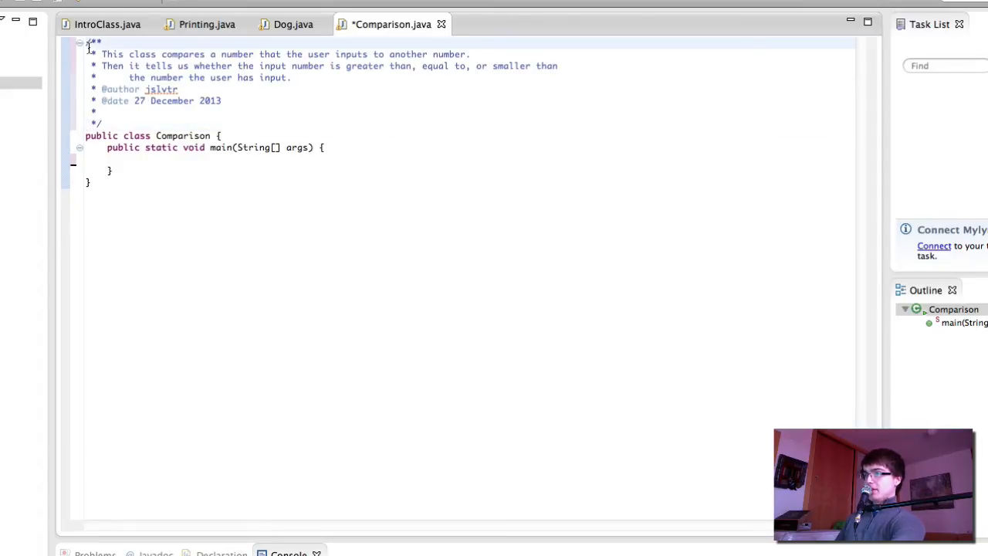
Head the file with a // IMPORTS comment followed by blank lines
text(//)
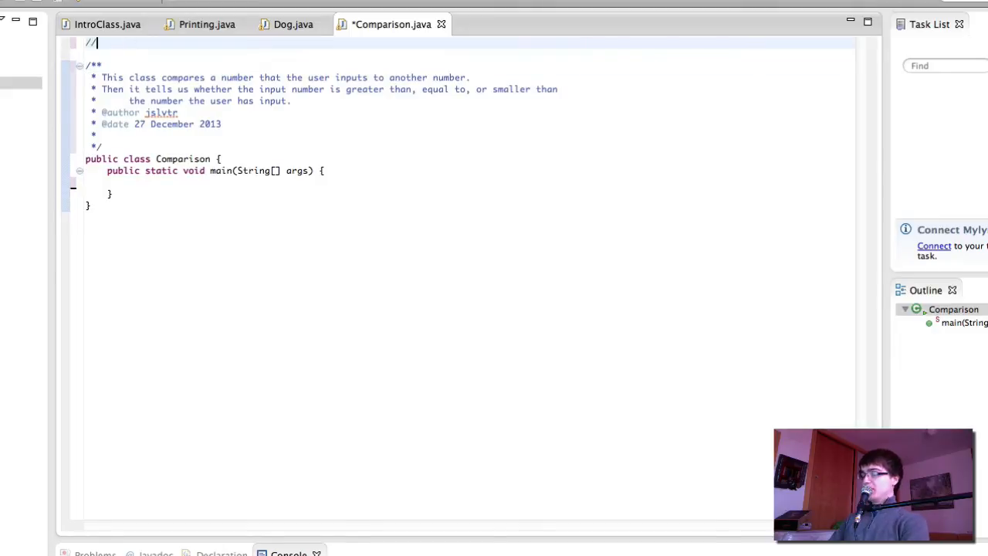
text(IMPORTS)
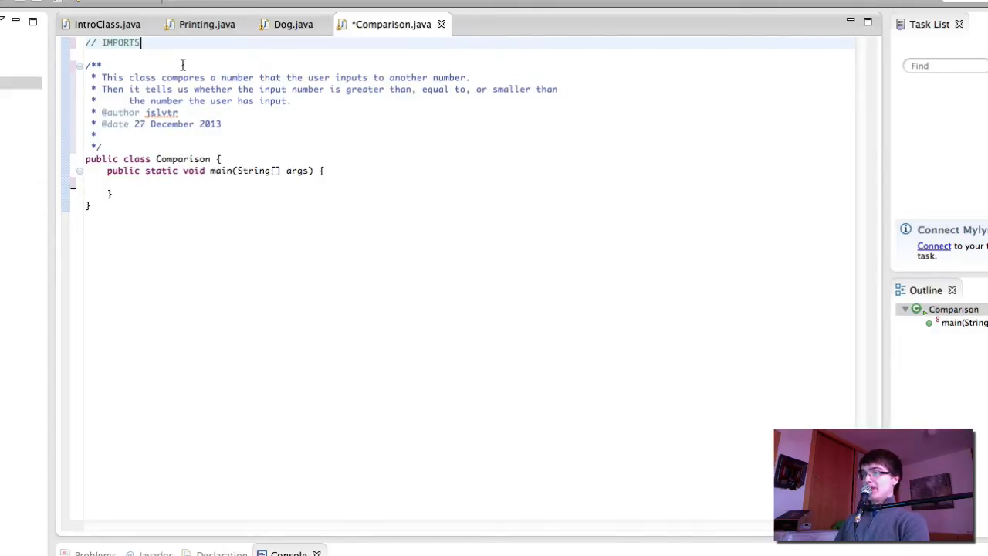
key(enter)
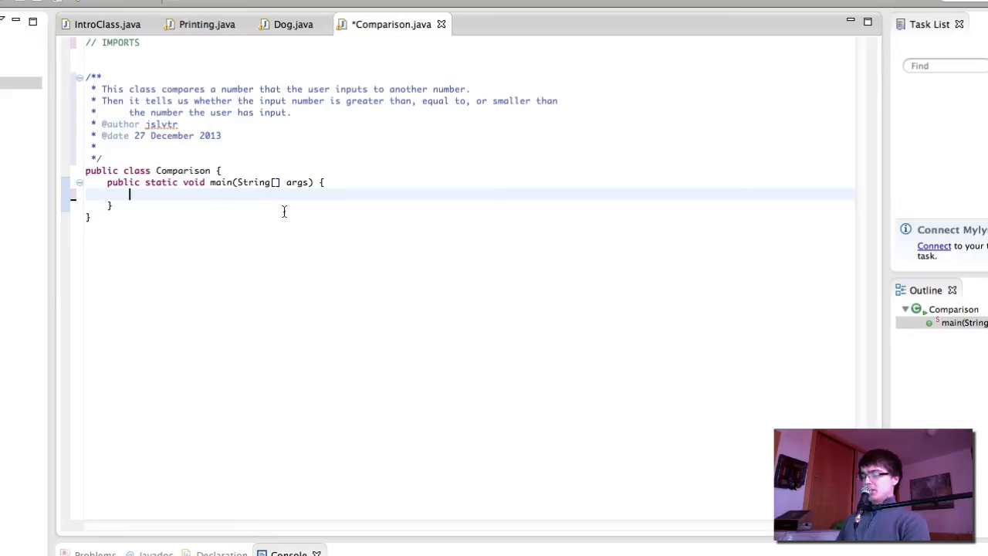
Declare Scanner scan = new Scanner(System.in) under a comment and import java.util.Scanner via quick fix
text(// Cr)
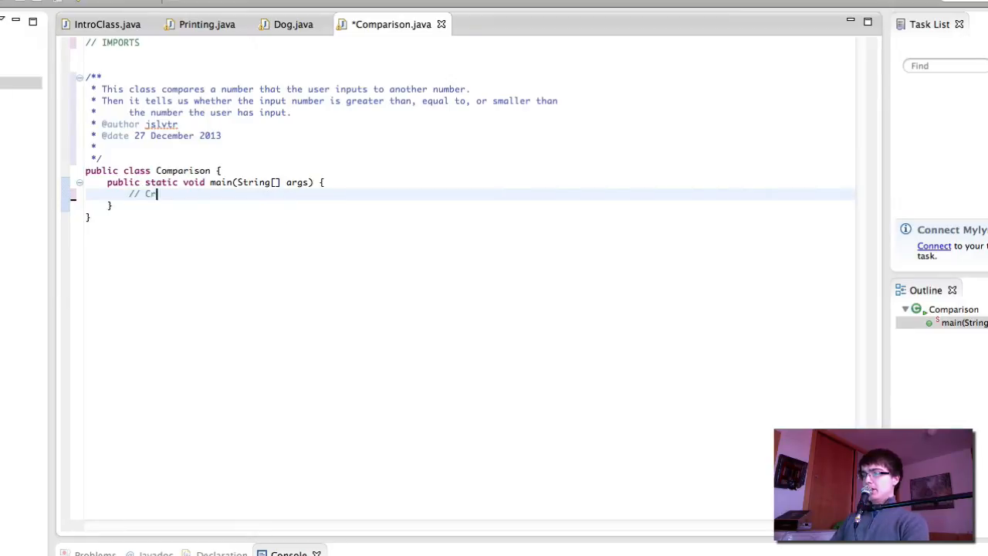
text(reate Scanner obje)
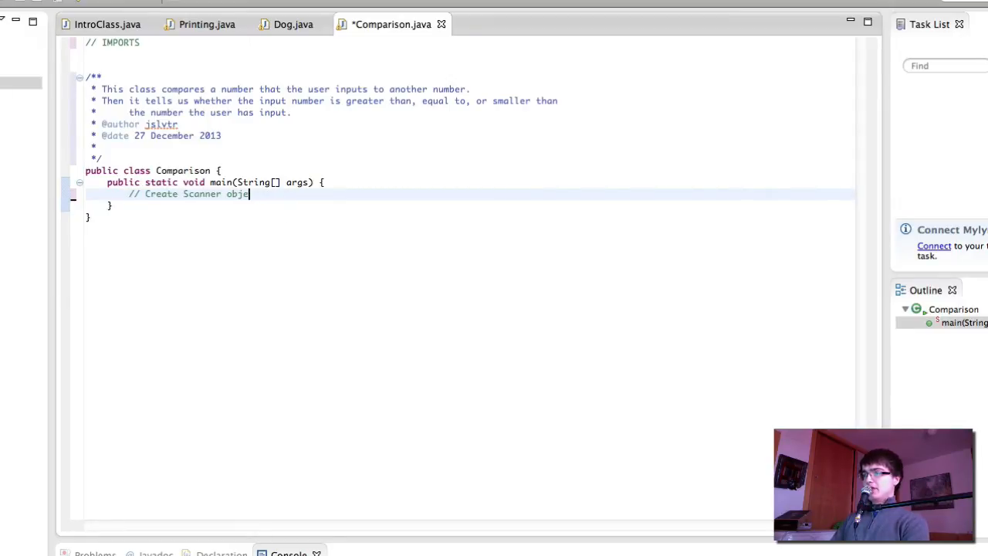
text(Scanner scan)
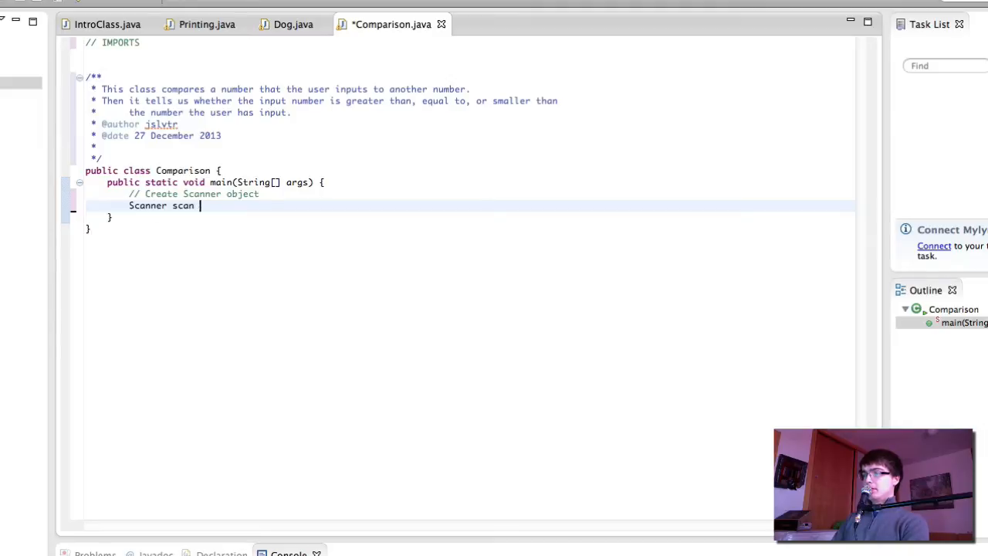
text(= new Scanner)
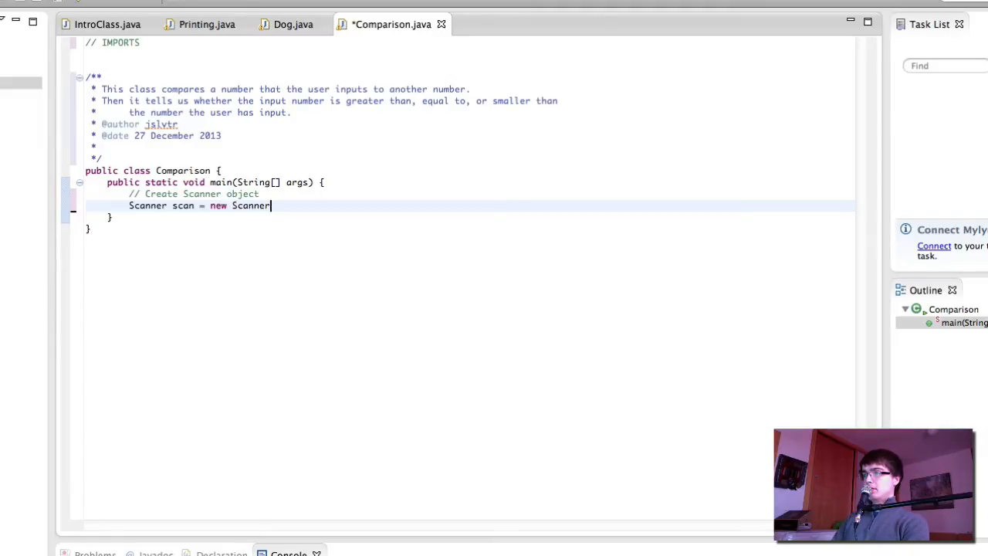
text((System.in);)
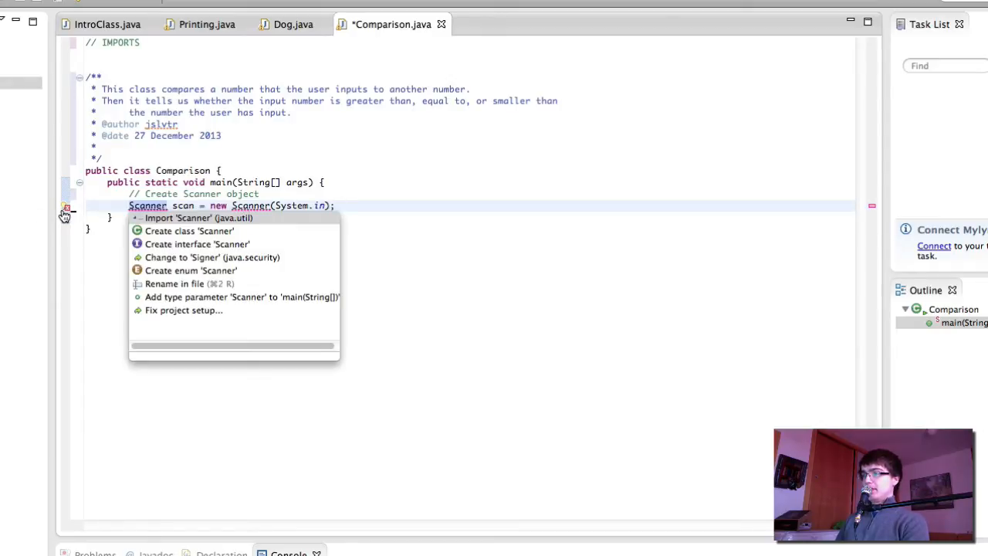
mouse_move(198, 216)
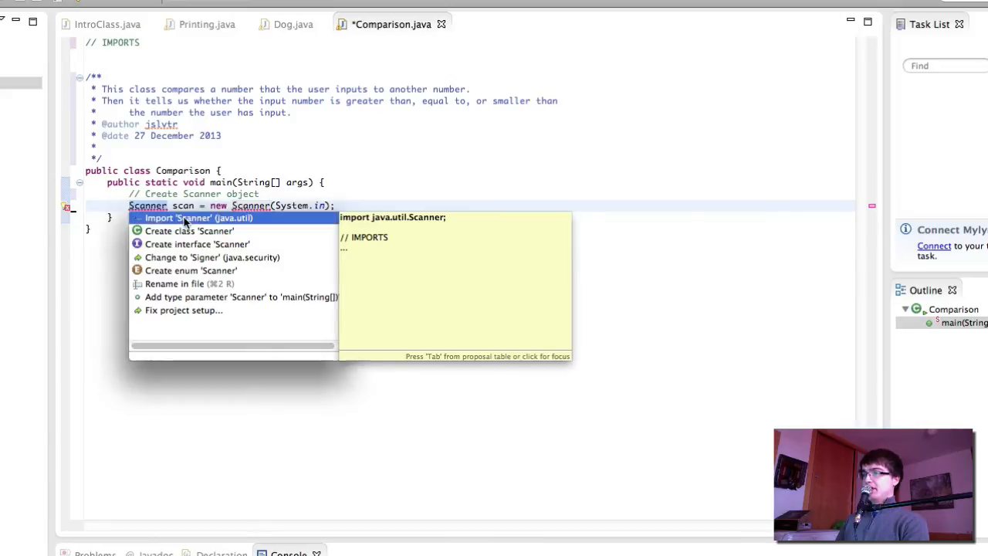
click(197, 217)
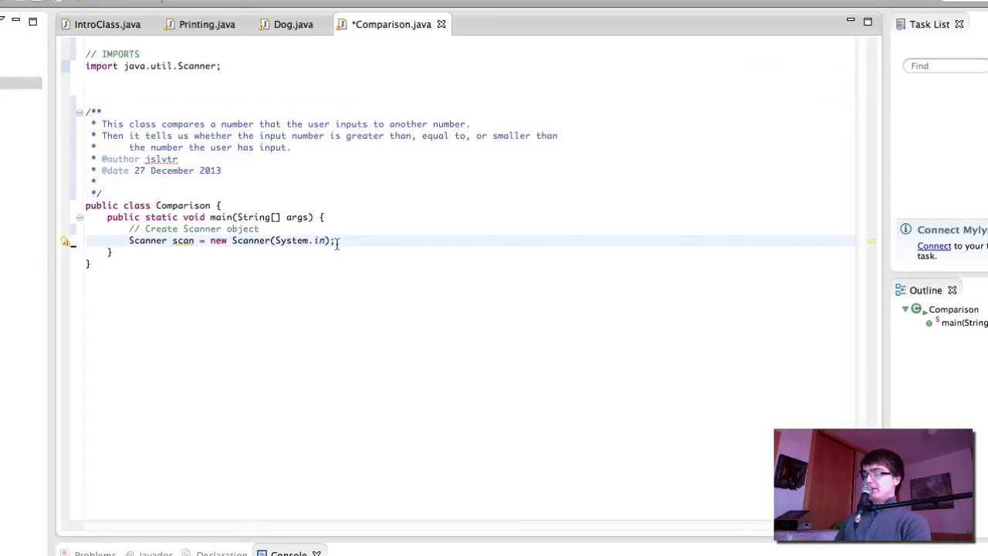
Prompt the user with System.out.print("Enter a number: ") under an ask comment
text(// Ask)
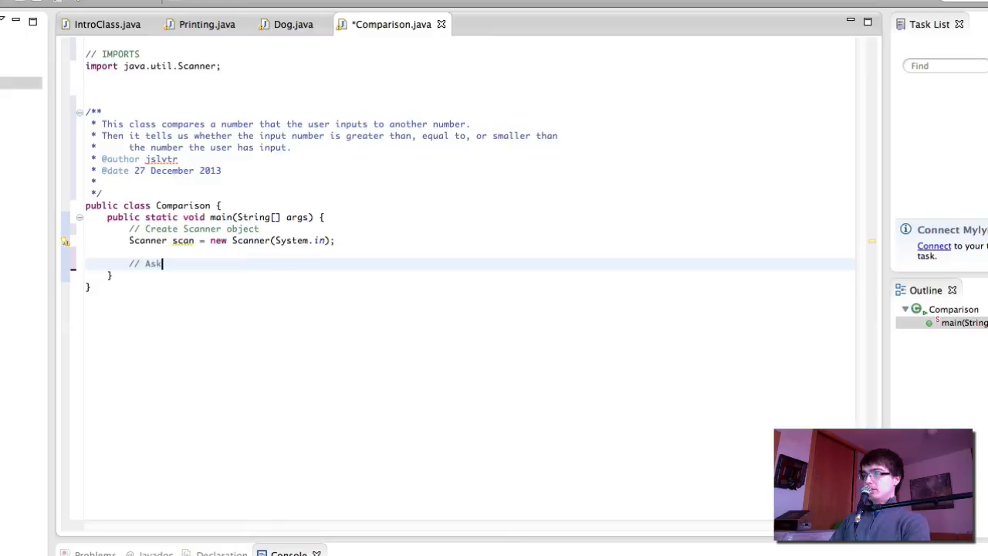
text(the user for a number)
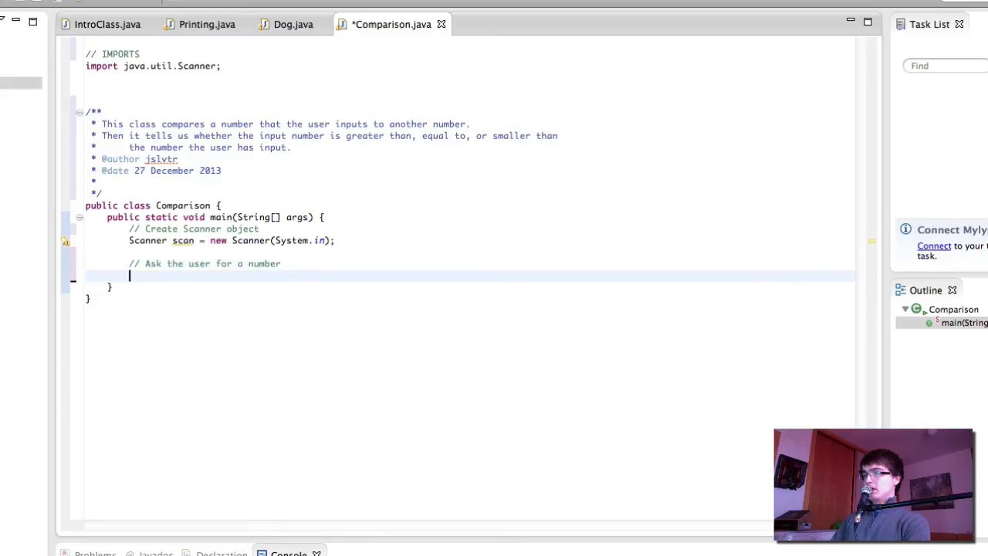
text(System.out.print("Enter a)
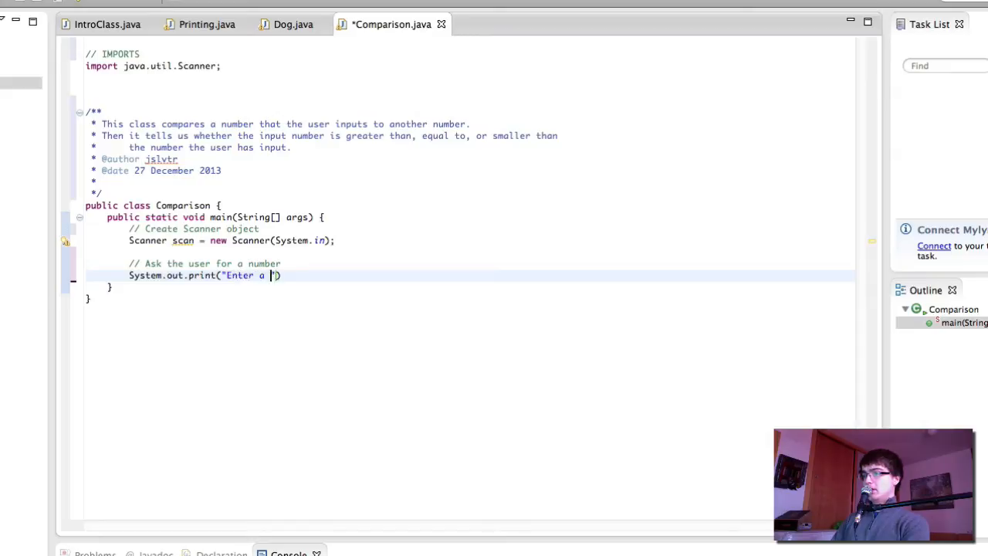
text(number: ");)
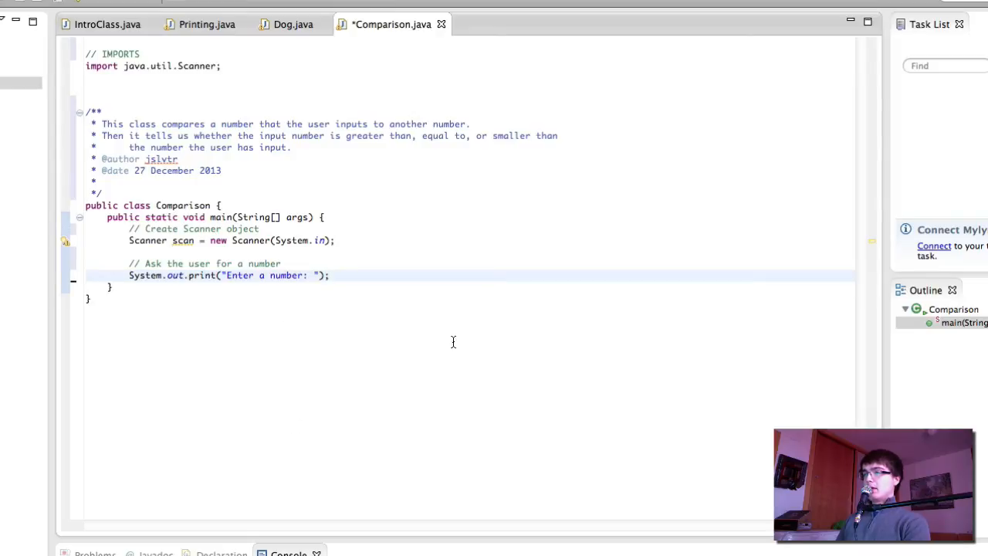
key(enter)
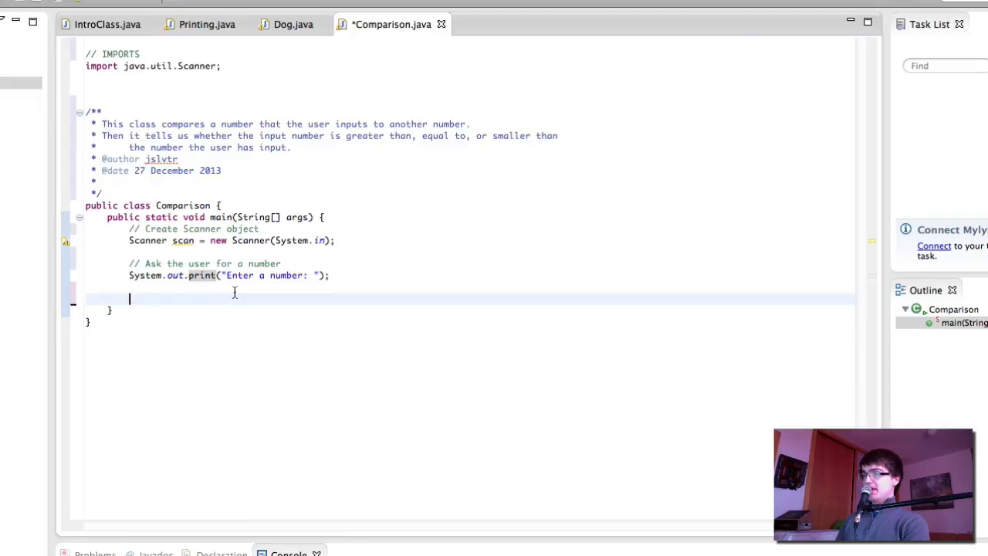
mouse_move(289, 293)
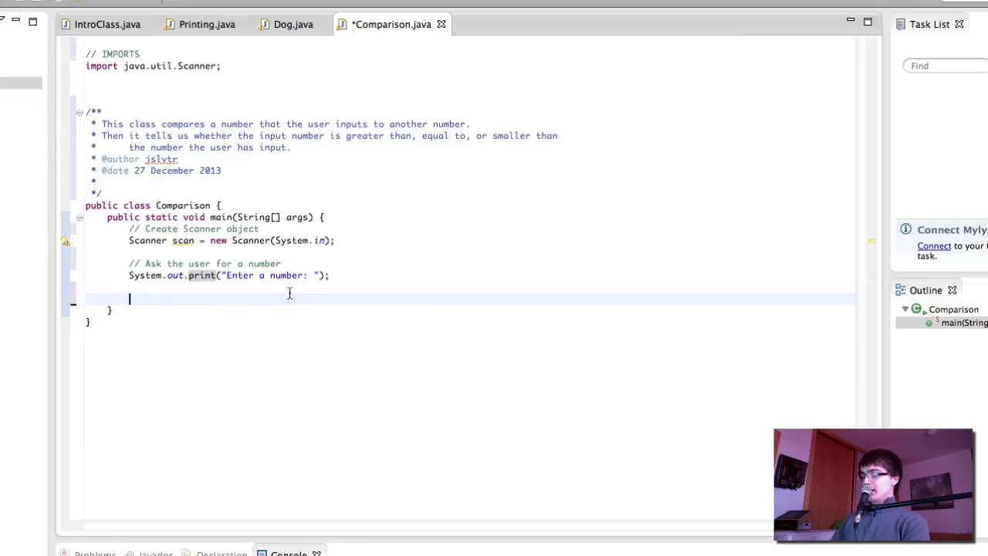
Add a comment about assigning the number to a variable
text(// Assign this)
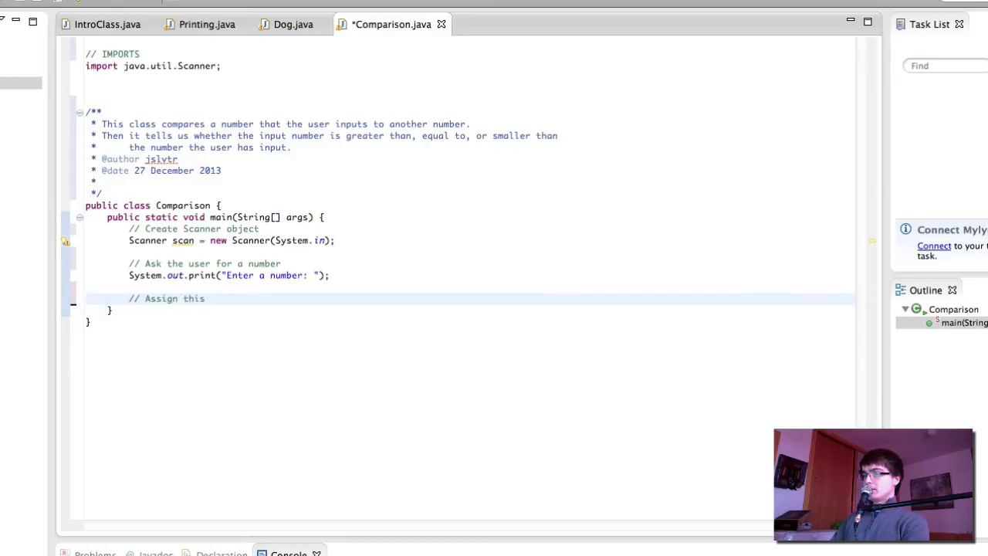
text(number to a variable)
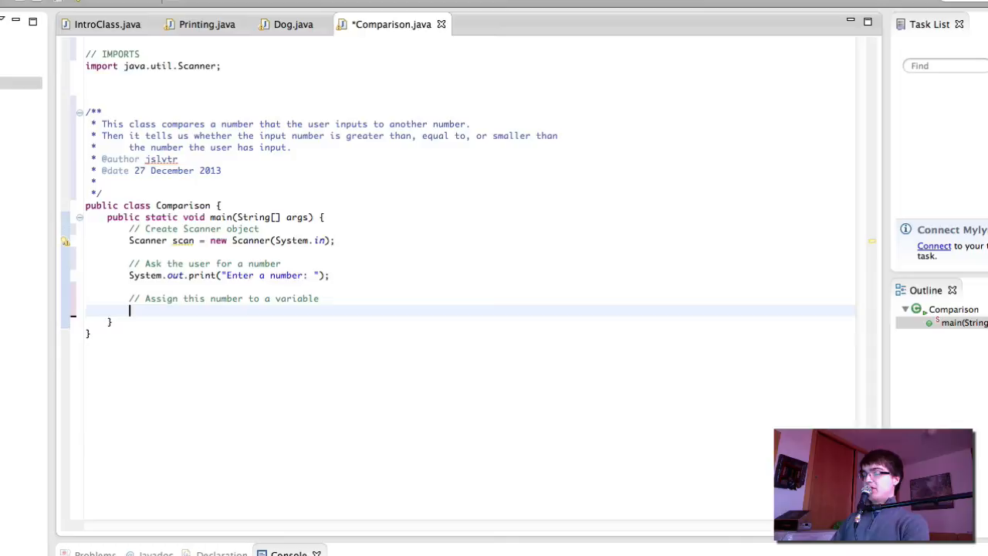
Store the input in int num = scan.nextInt()
text(int num =)
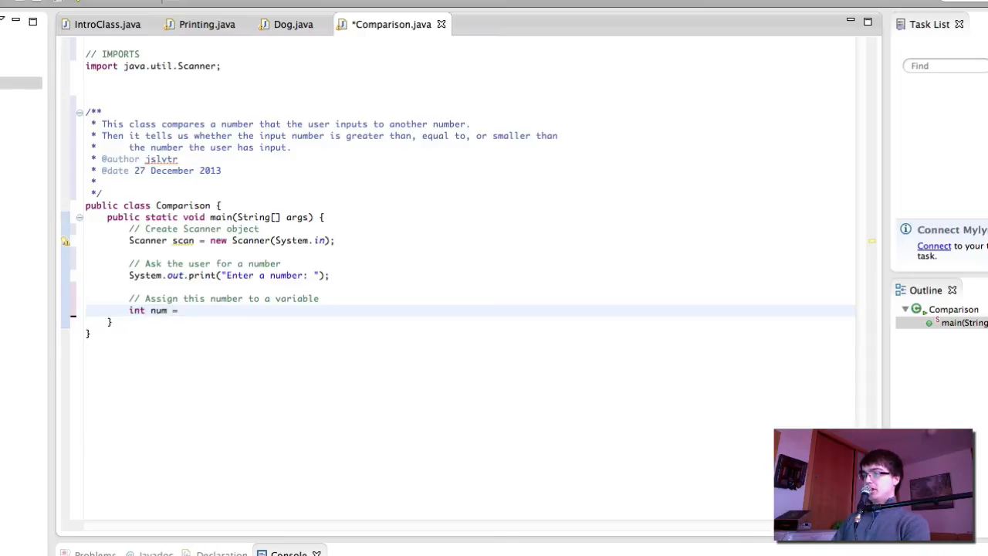
text(scan.nextInt();)
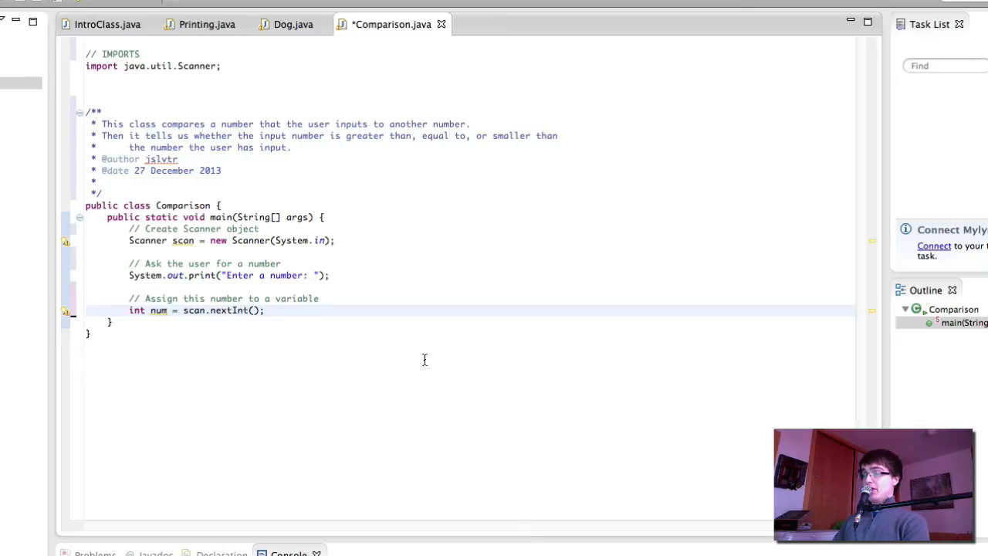
key(enter)
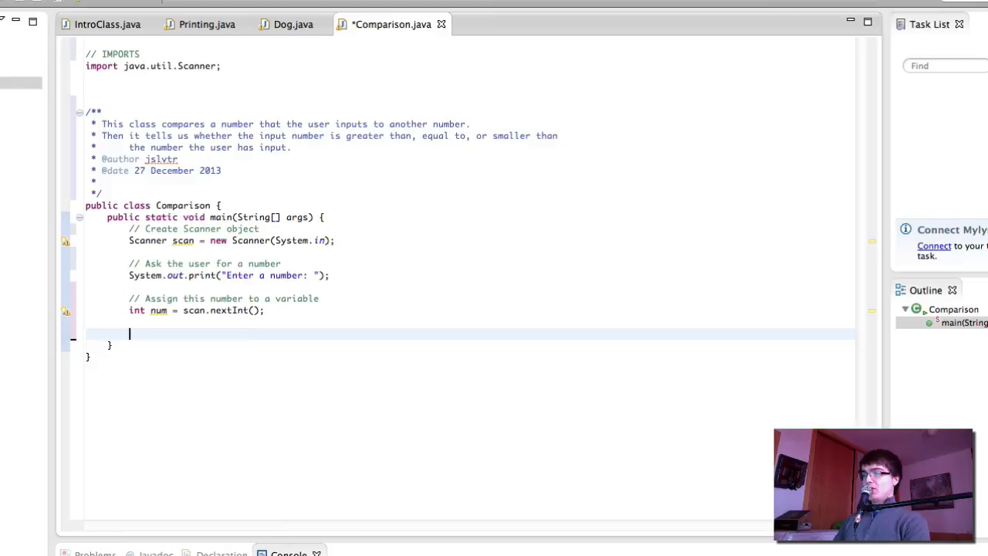
Write System.out.println(num), left commented out, with a new comment line begun below
text(System.out.)
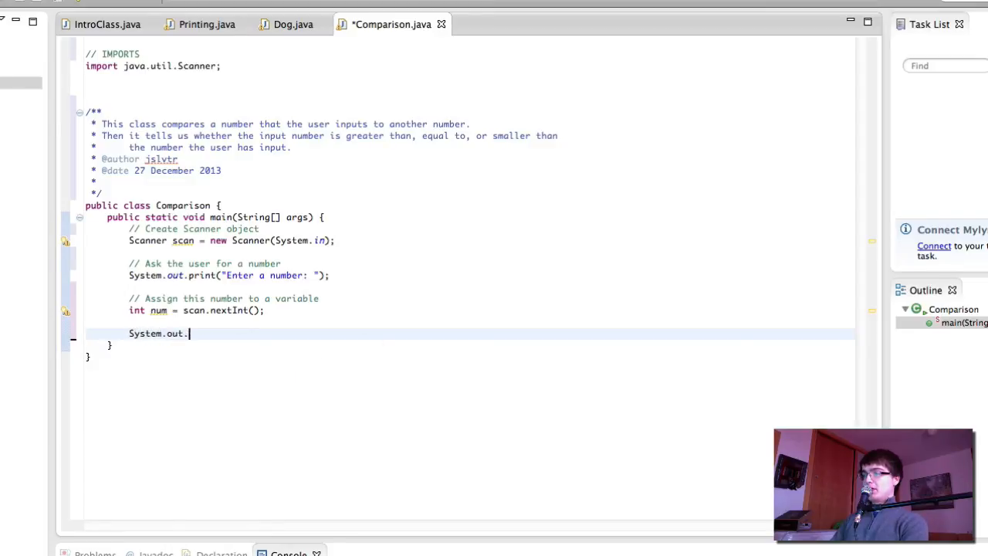
text(println())
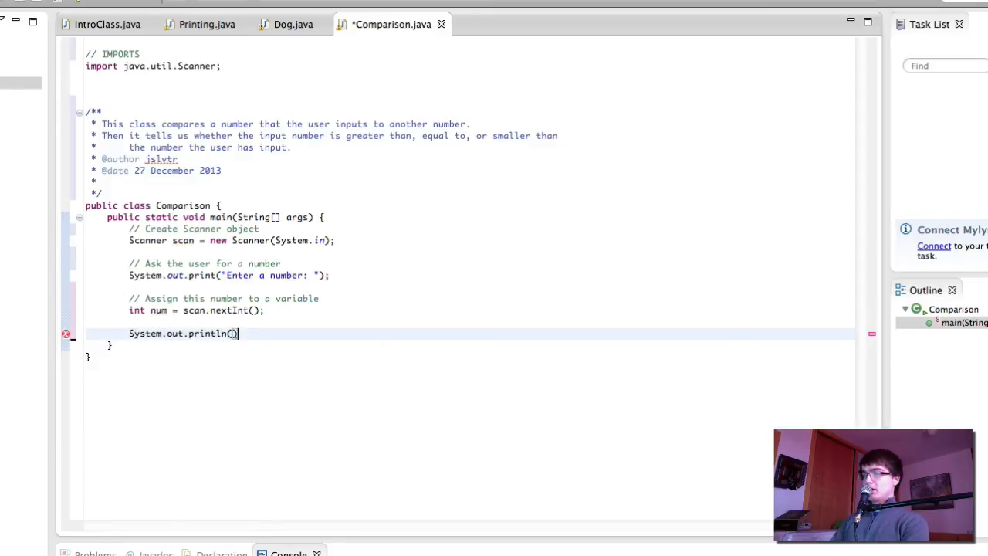
text(num;)
text(//)
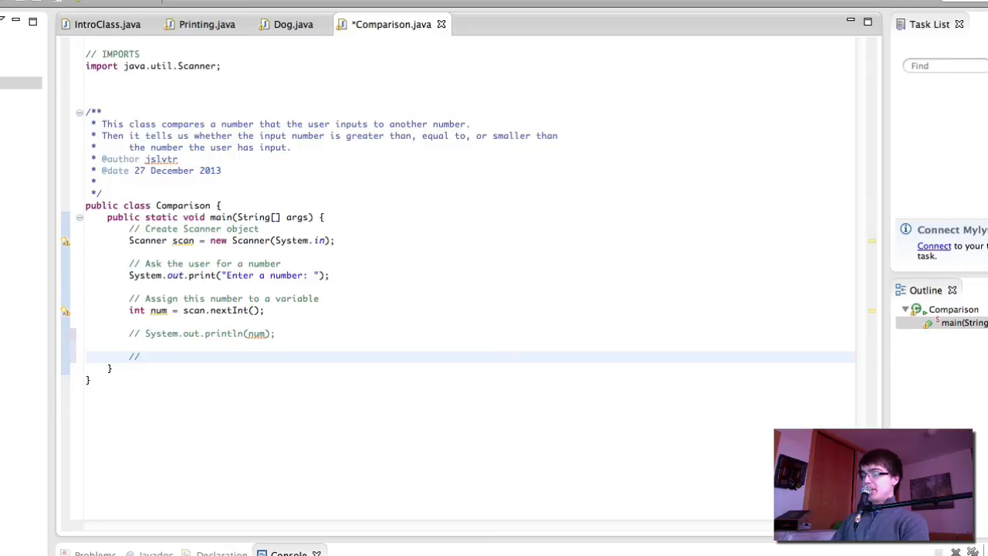
Add a less-than-10 check comment and an empty if (num < 10) block
text(Ch)
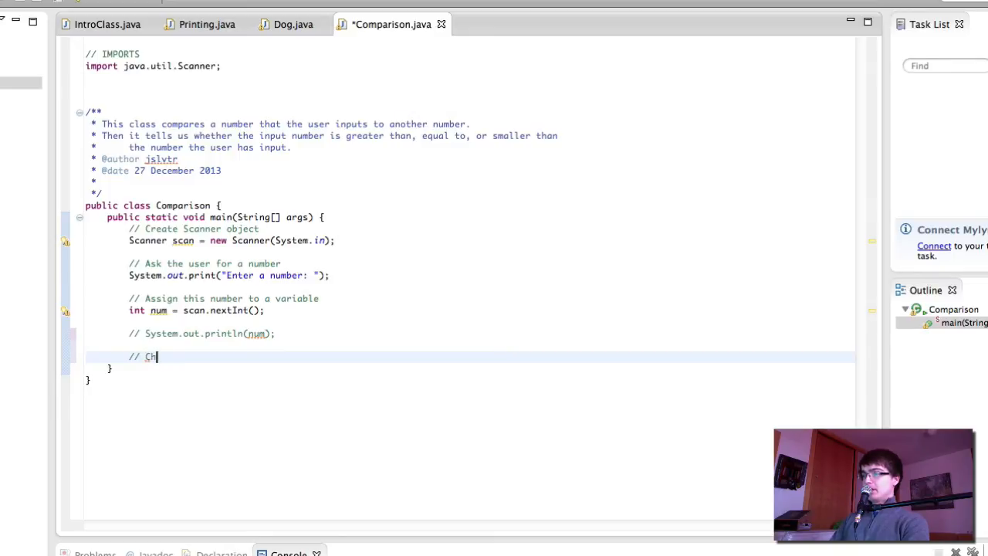
text(eck if the number is less than 10)
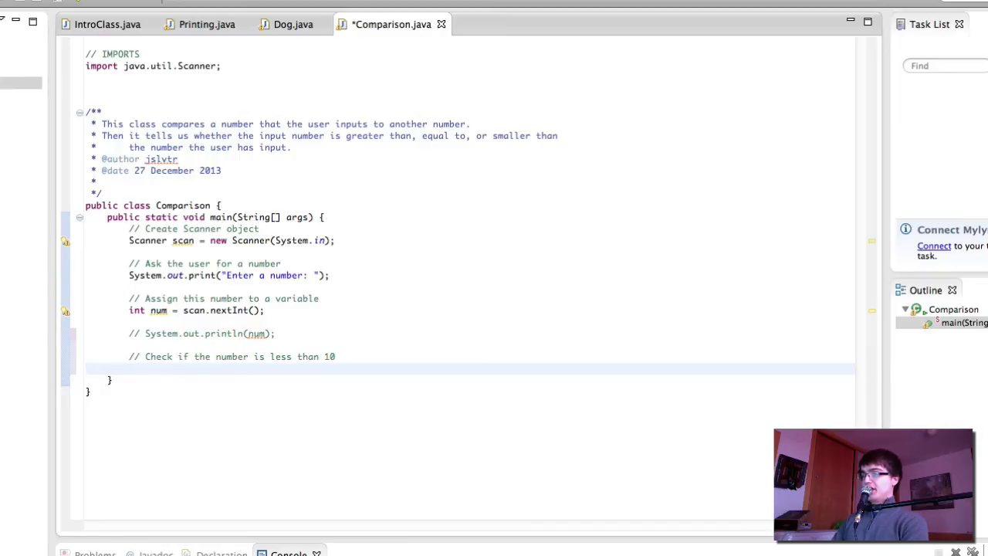
text(if)
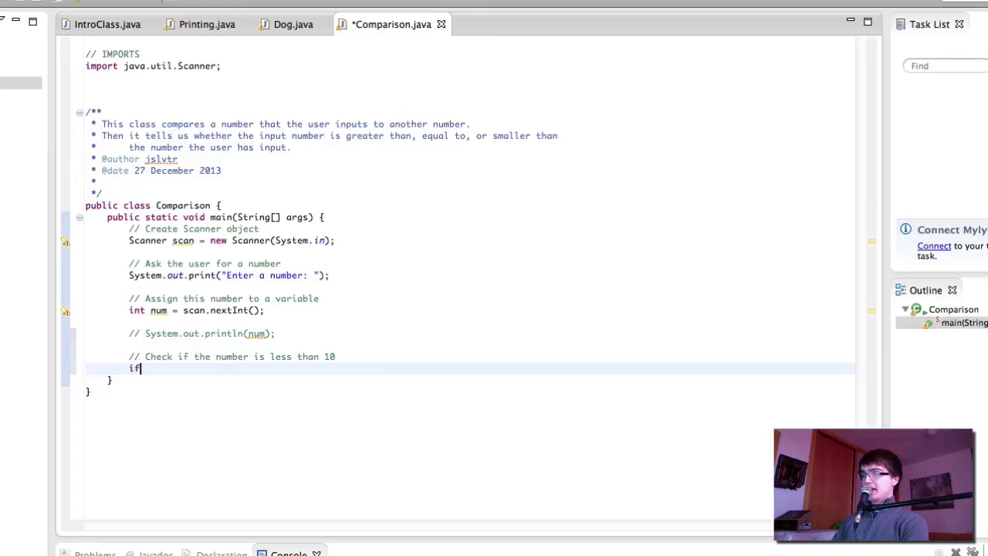
text((num < 10))
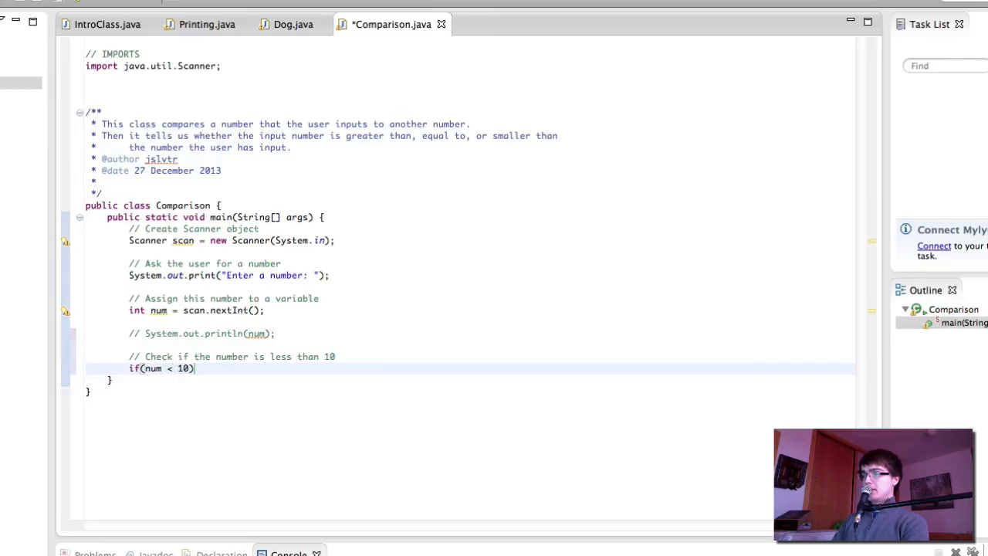
text({)
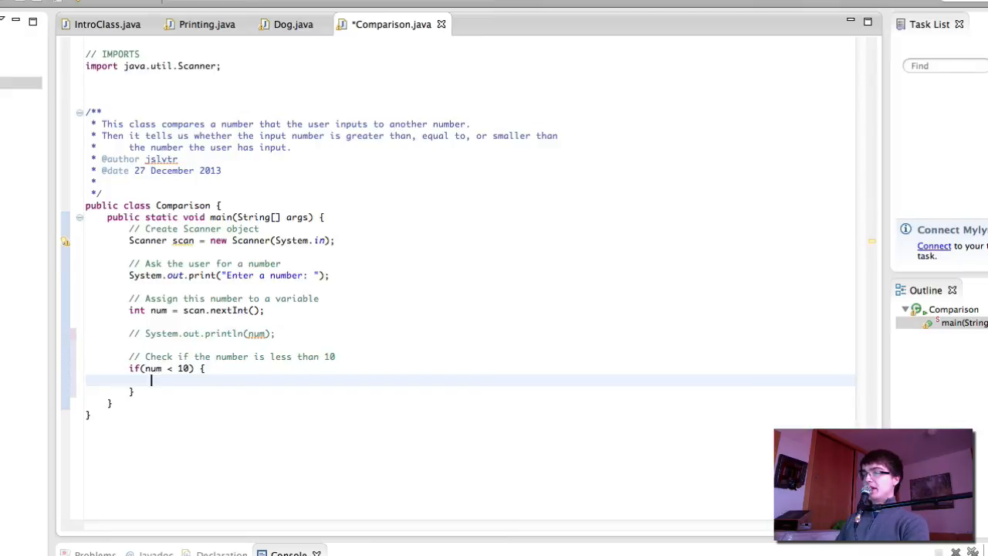
Make the if block print num + " is less than 10" and save the Comparison file
text(System.out.println(")
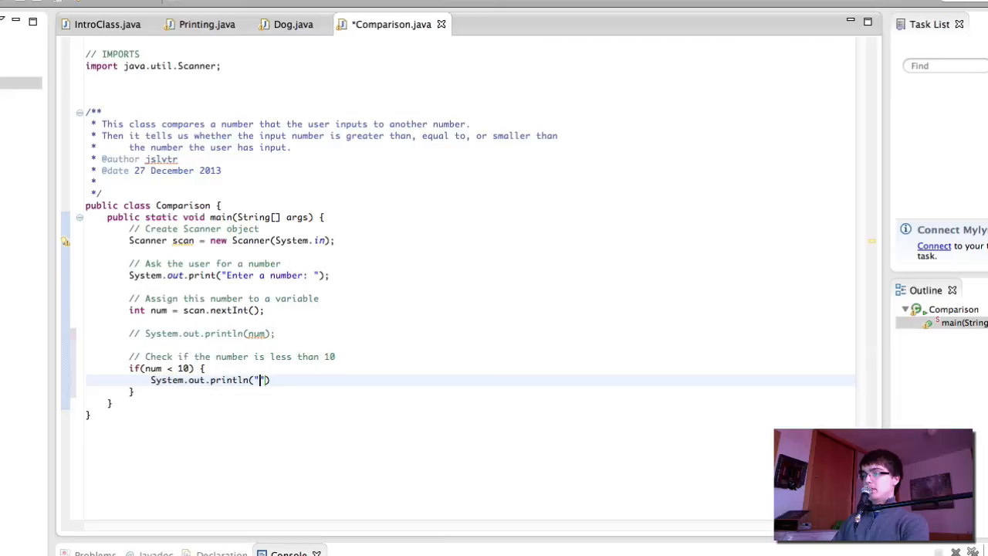
text(Num)
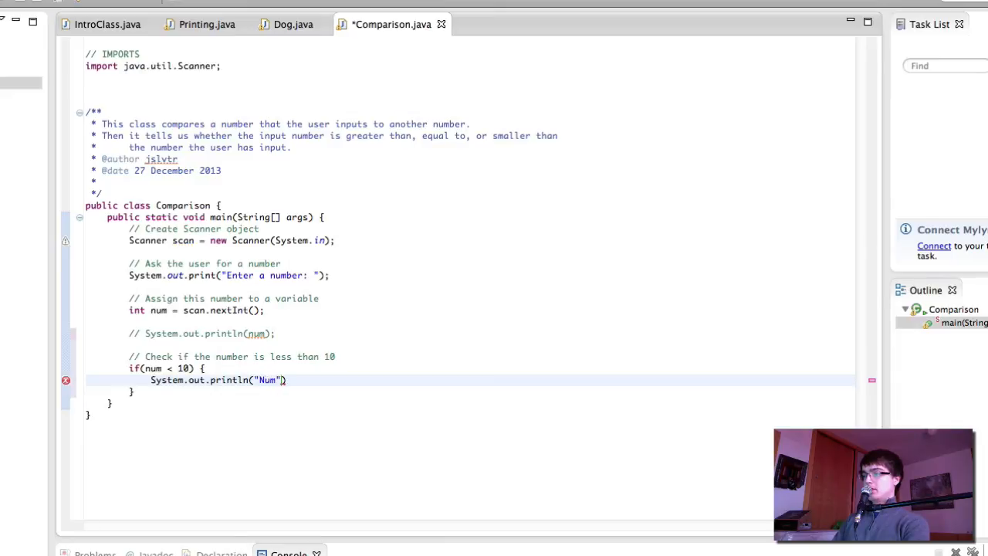
key(BackSpace)
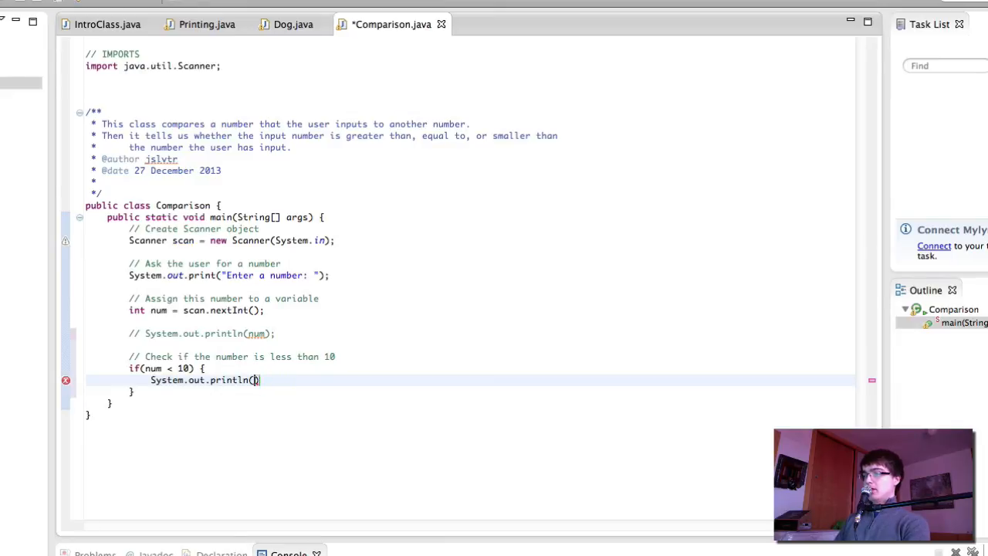
text(num + ")
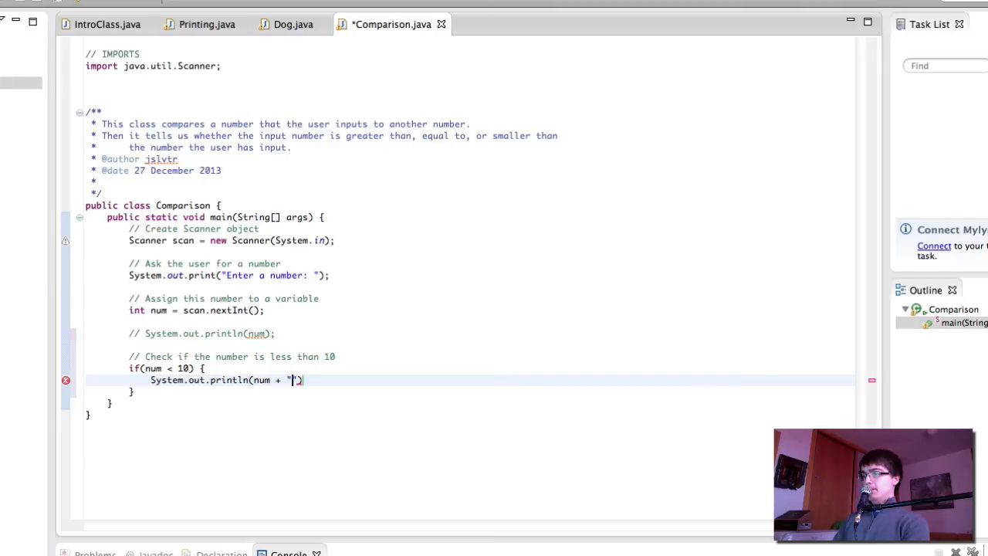
text(is less than)
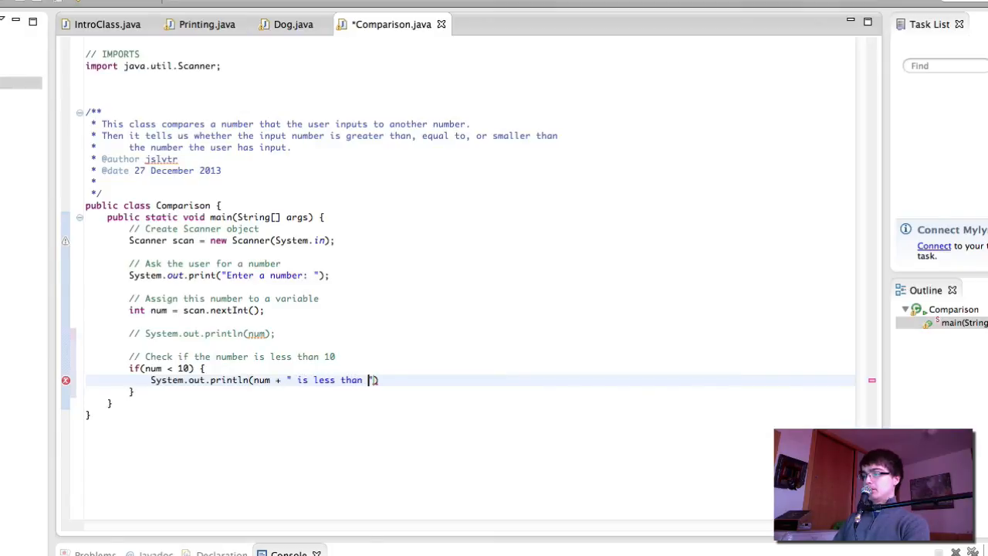
text(10")
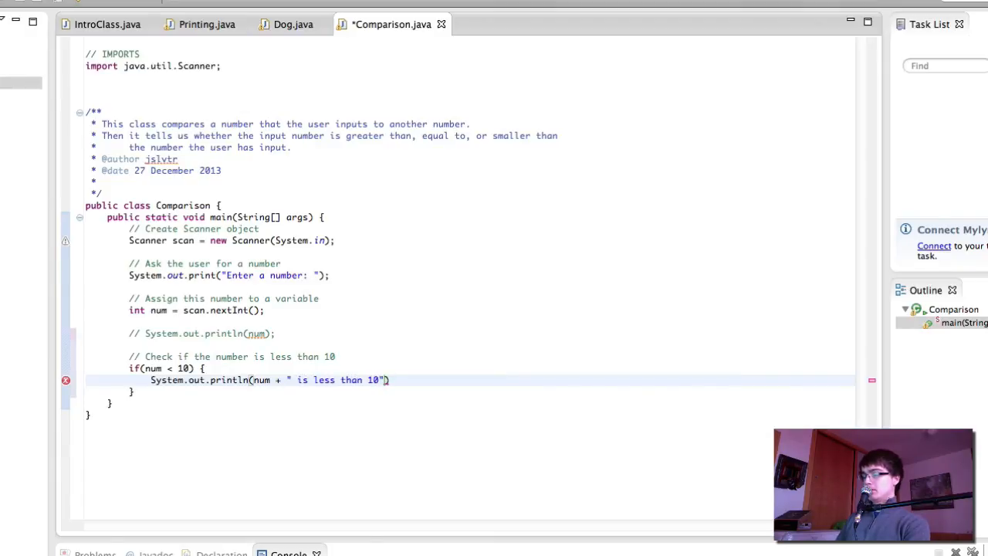
text(;)
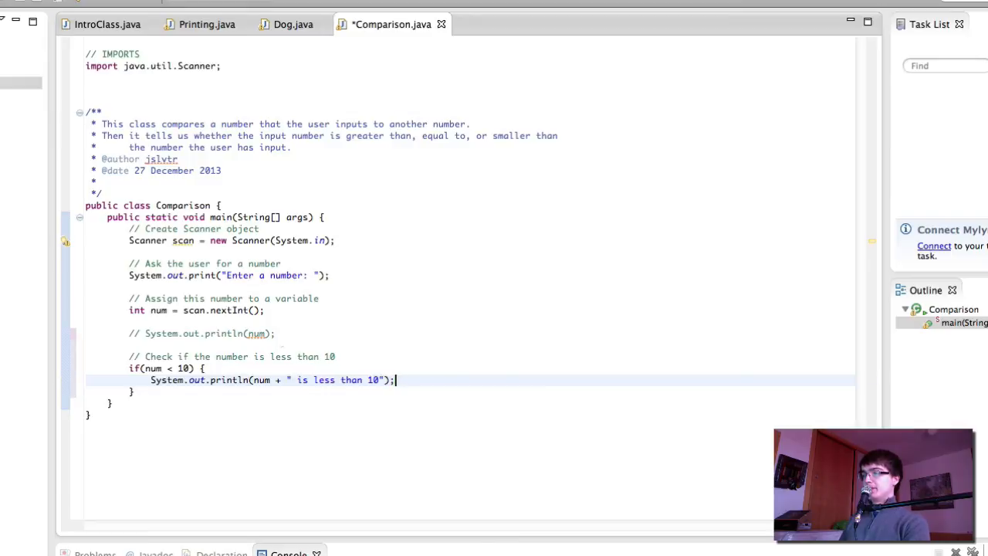
mouse_move(259, 413)
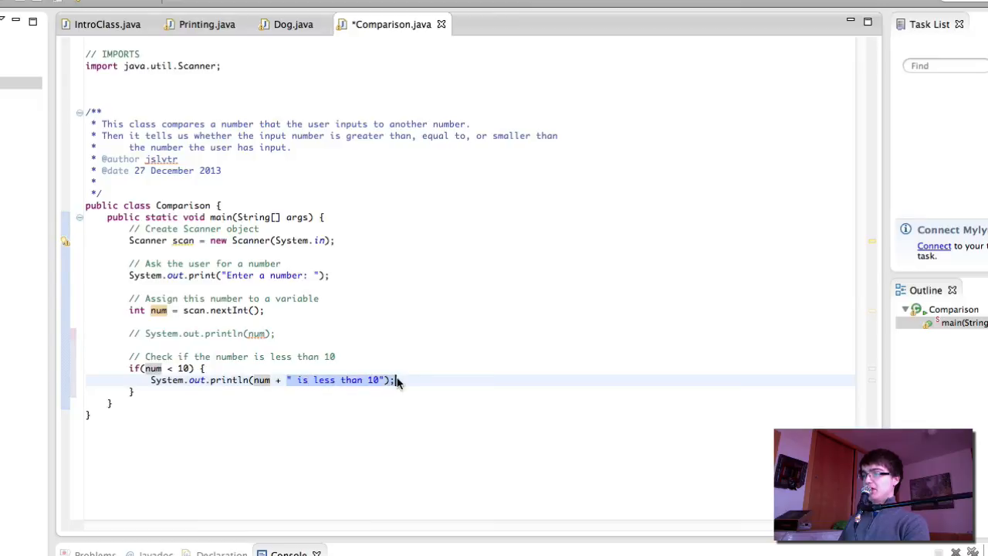
click(170, 399)
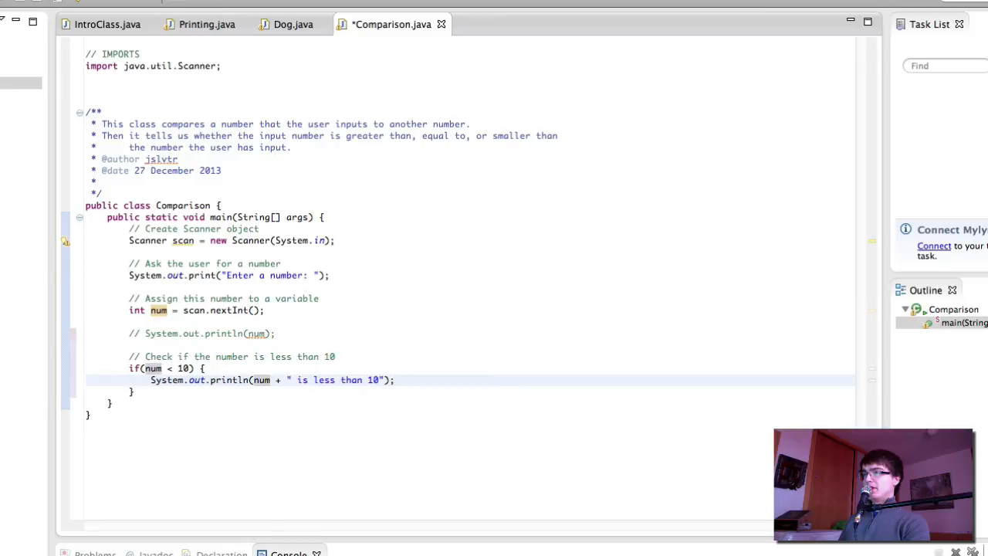
key(ctrl+s)
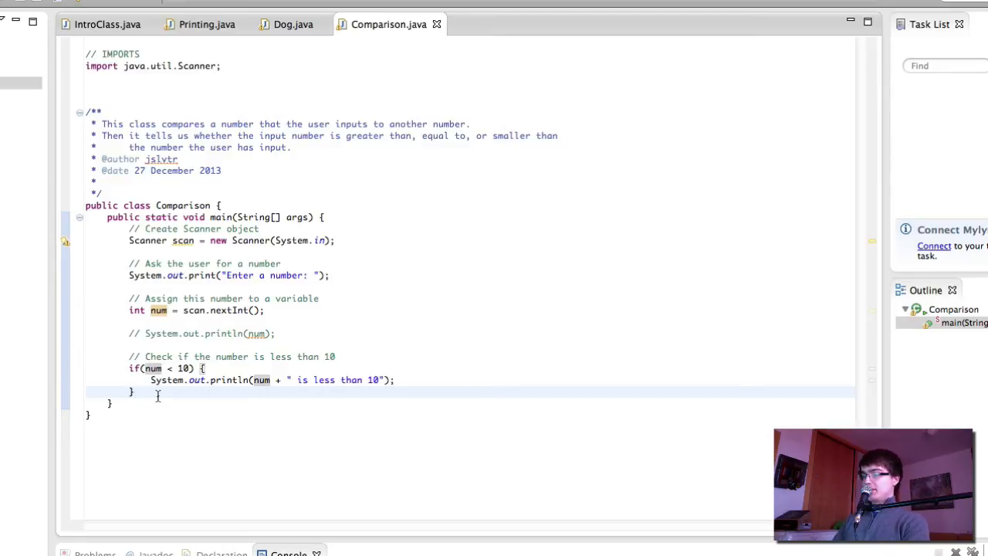
text(if())
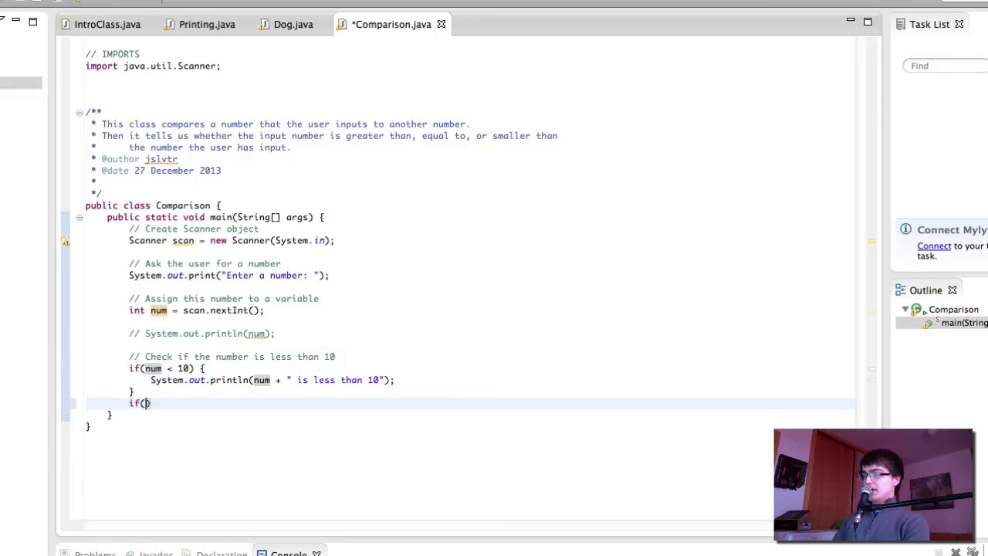
text(num > 10) {)
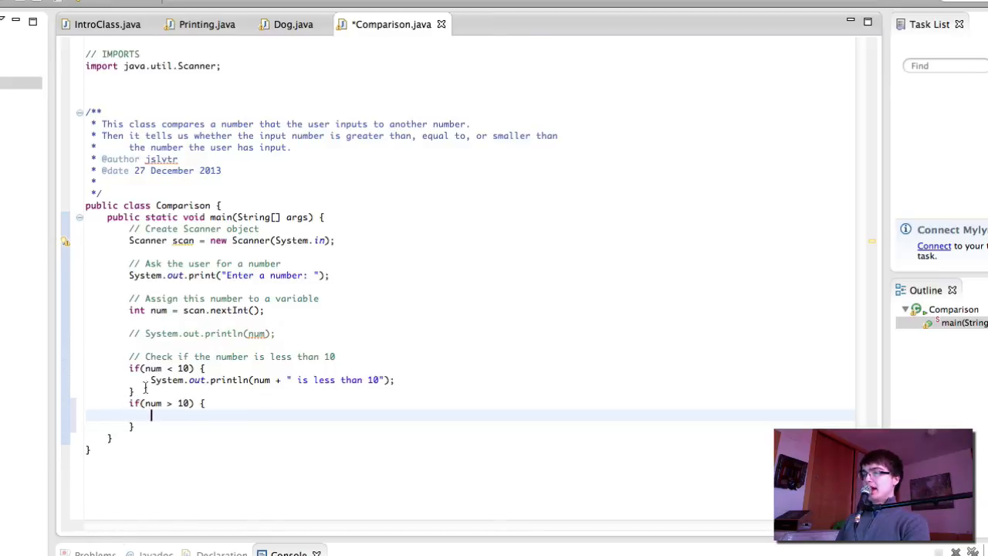
drag(150, 415, 138, 426)
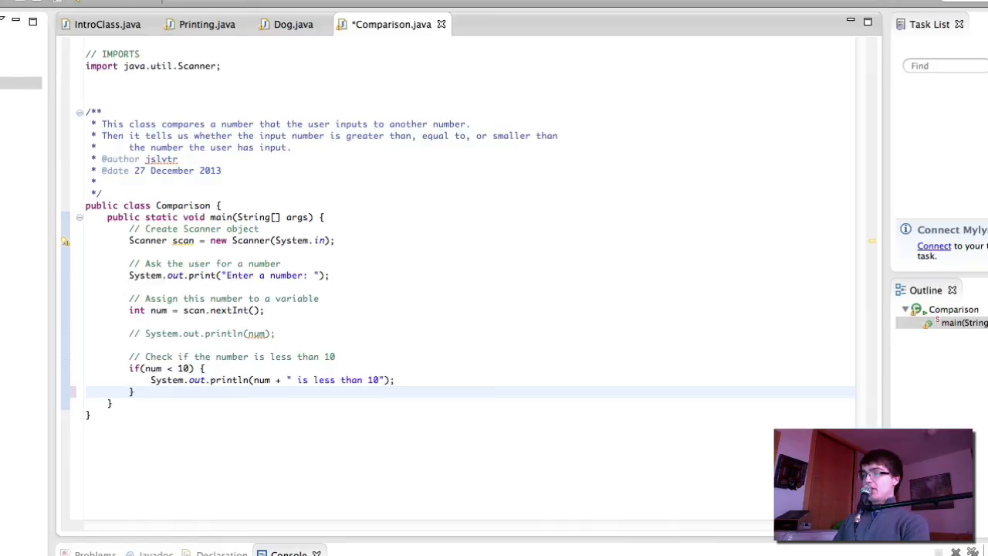
Add an empty else if (num > 10) branch followed by an empty else branch
text(else if(num)
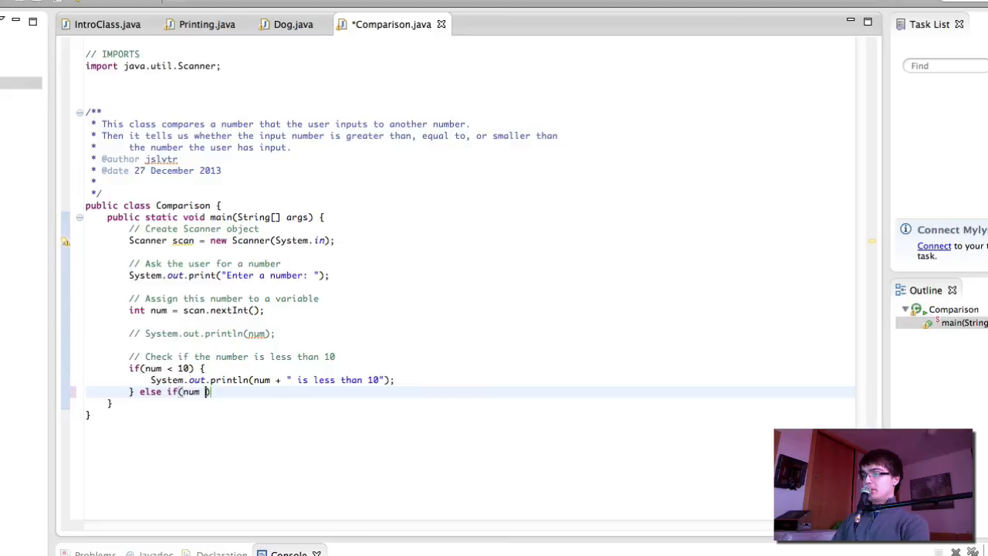
text(> 10) {)
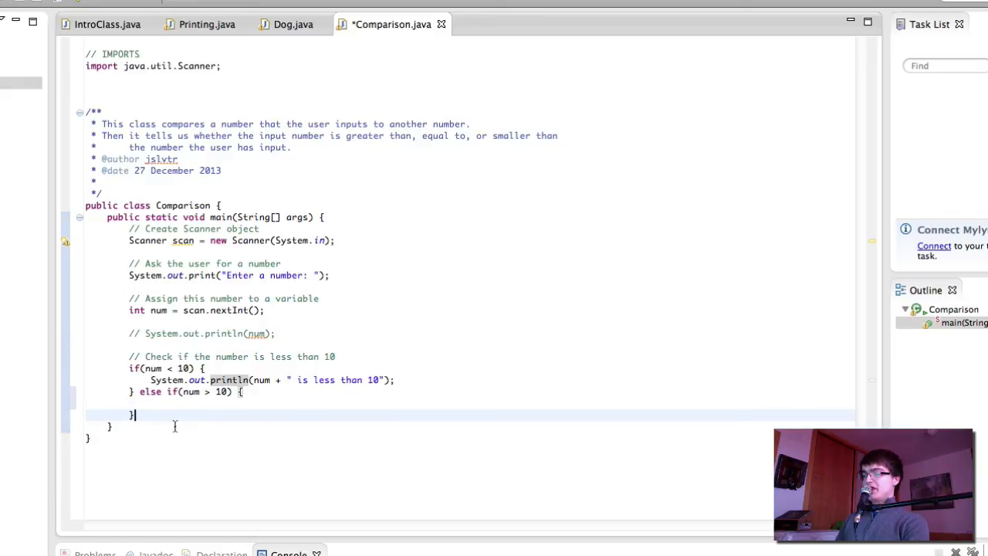
text(el)
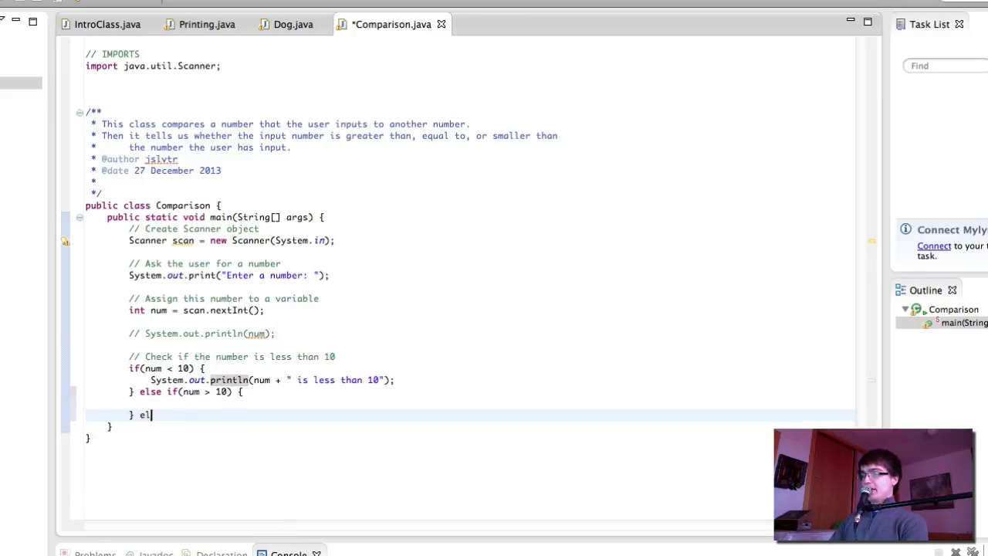
text(se {)
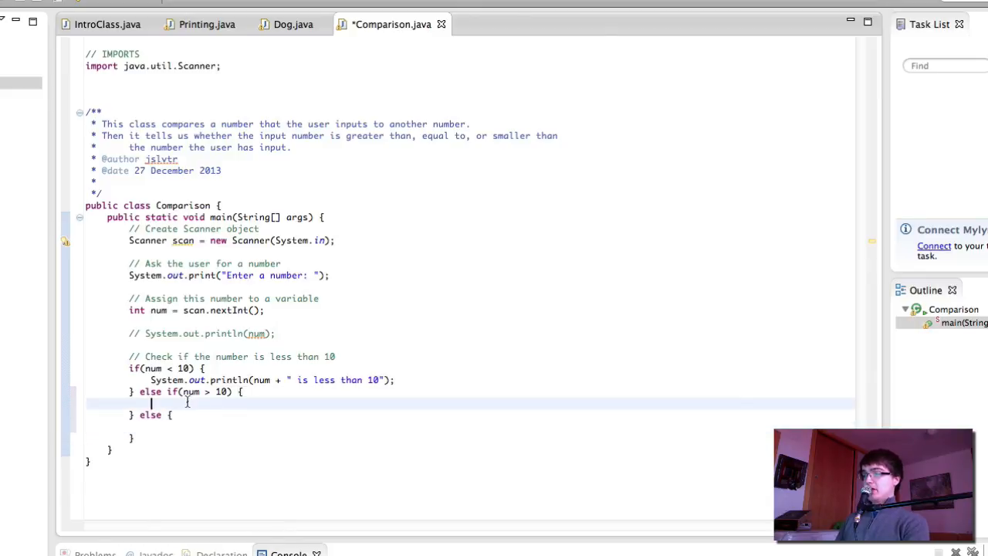
Make the greater-than branch print num + " is greater than 10"
text(System.out.prin)
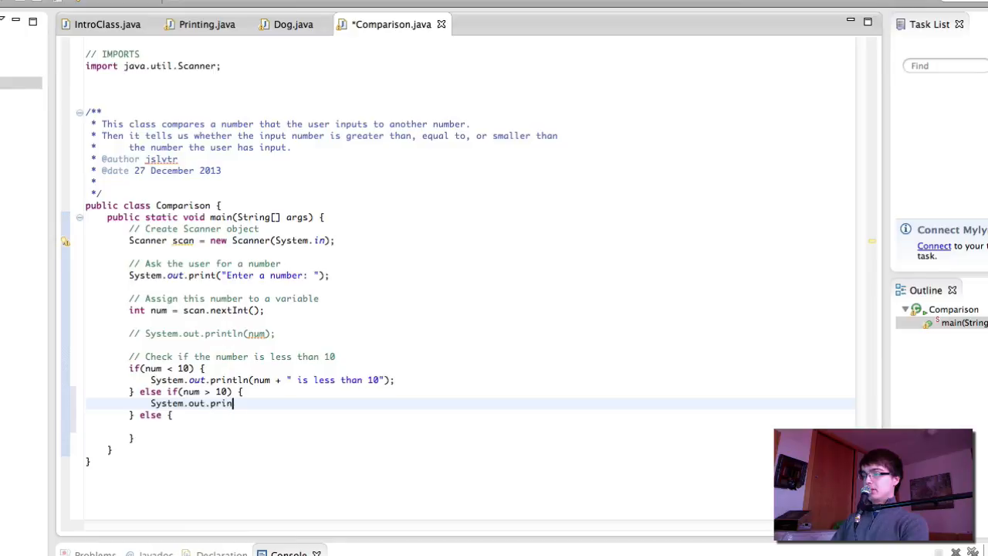
text(tln(num +))
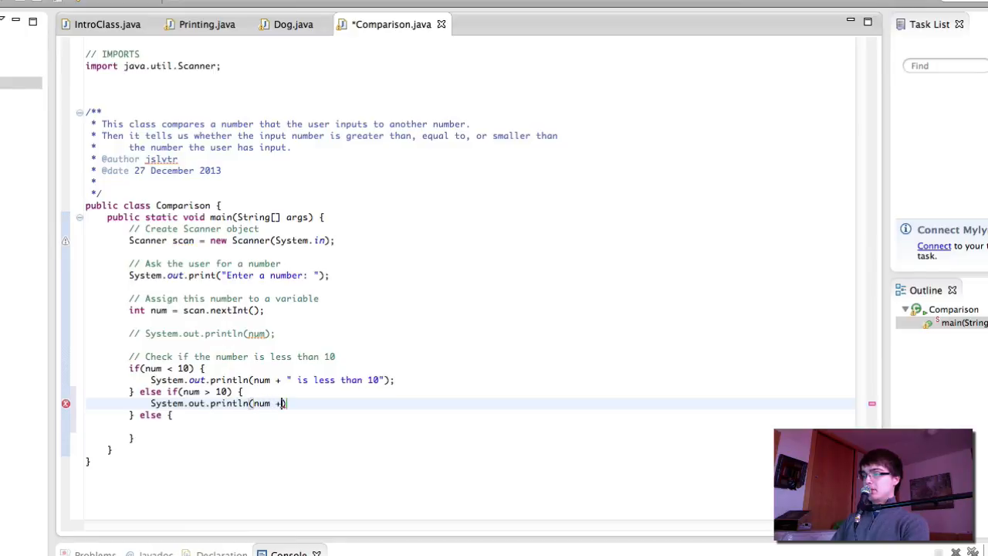
text(" is greater than 10)
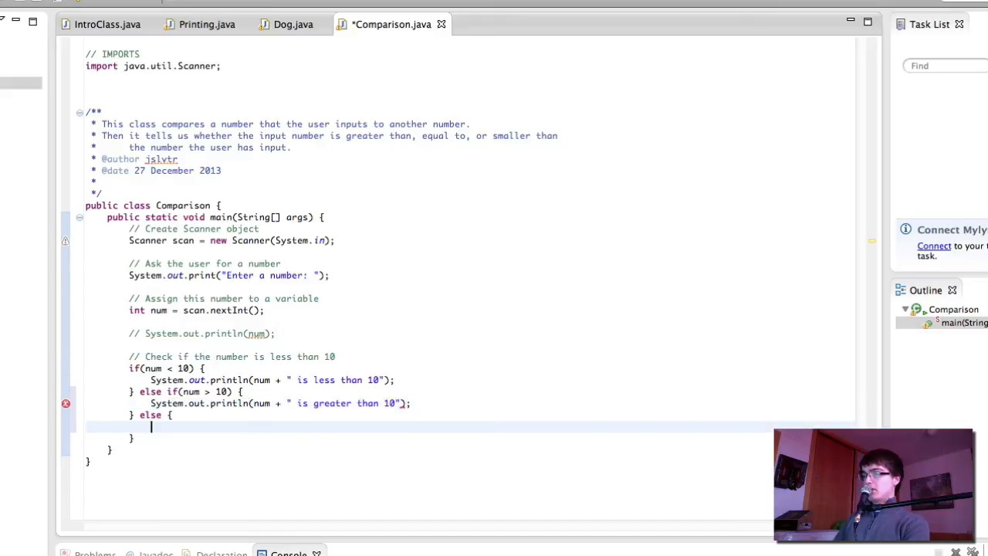
Make the else branch print num + " is equal to 10" and save the file
text(System.out.println(num + " is equal to ")
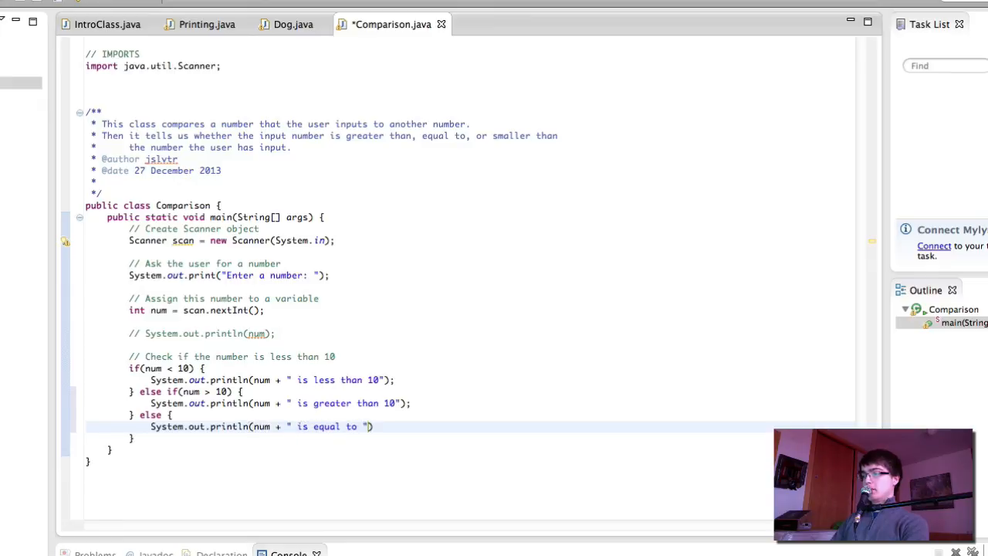
text(10)
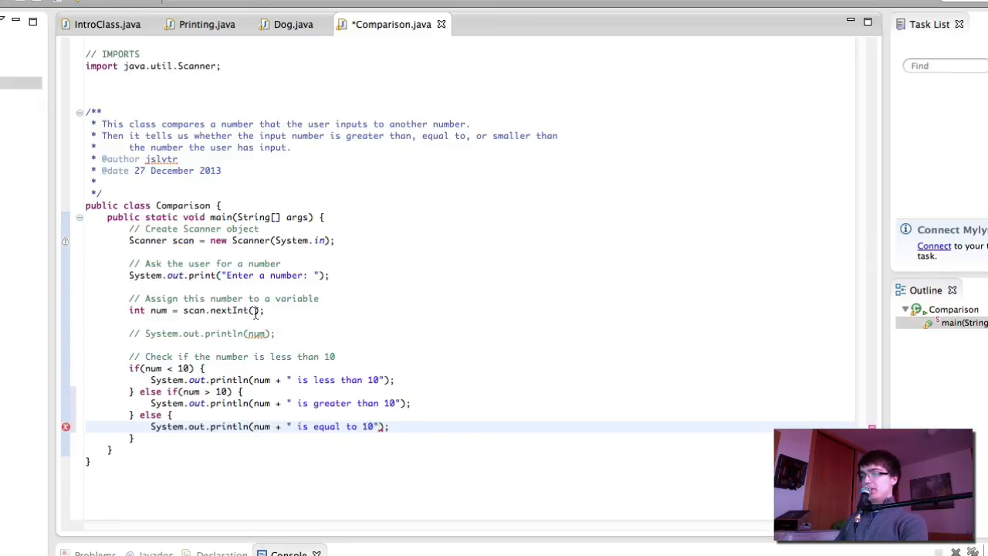
key(ctrl+s)
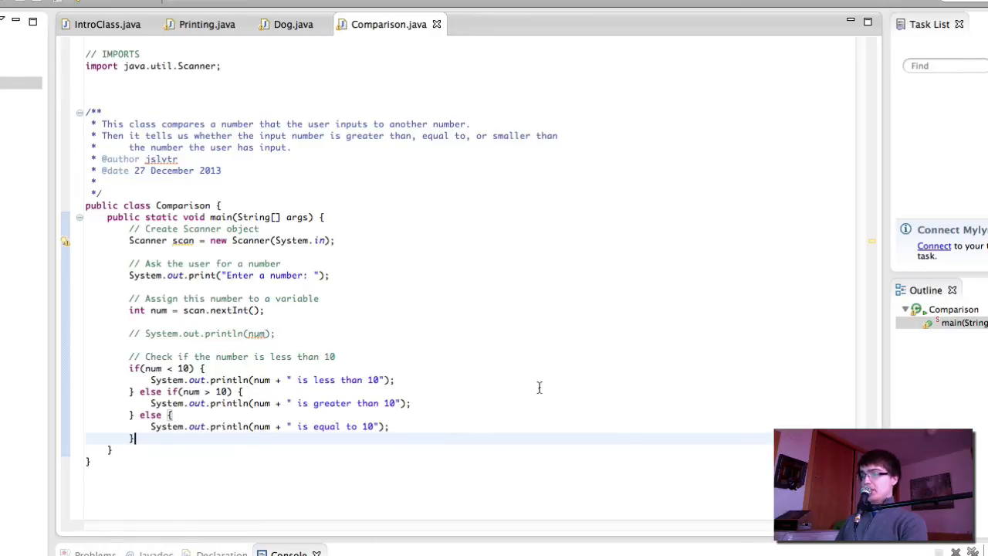
mouse_move(527, 393)
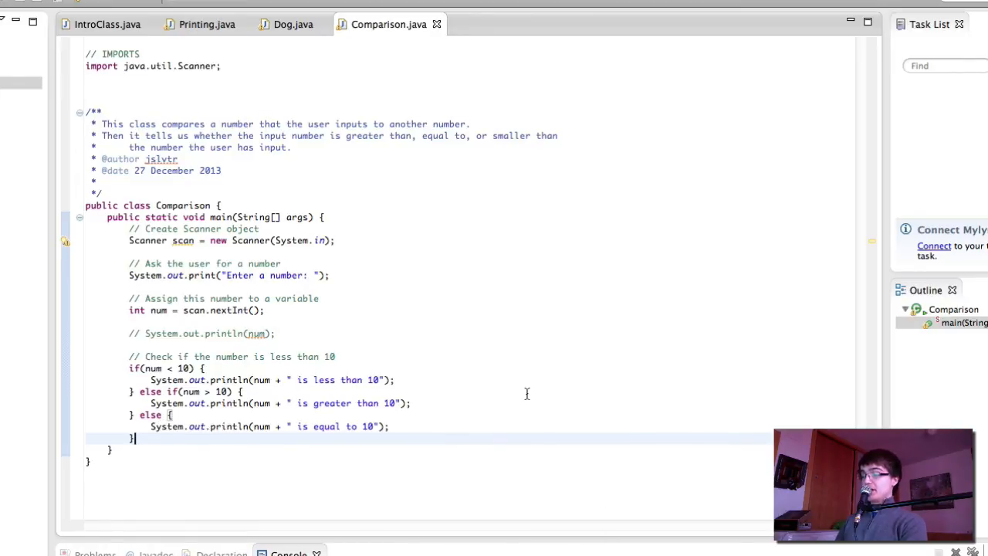